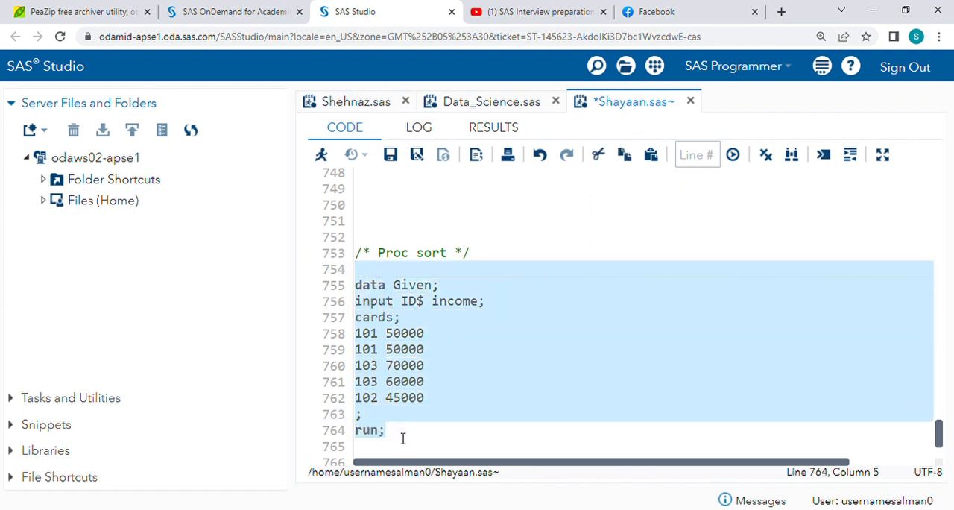
{"action": "mouse_move", "coordinate": [450, 326]}
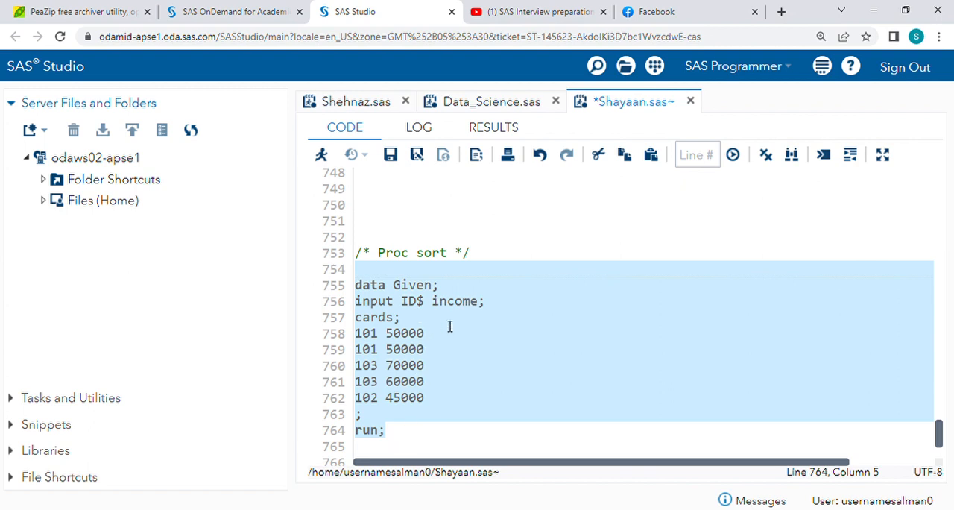
{"action": "mouse_move", "coordinate": [421, 314]}
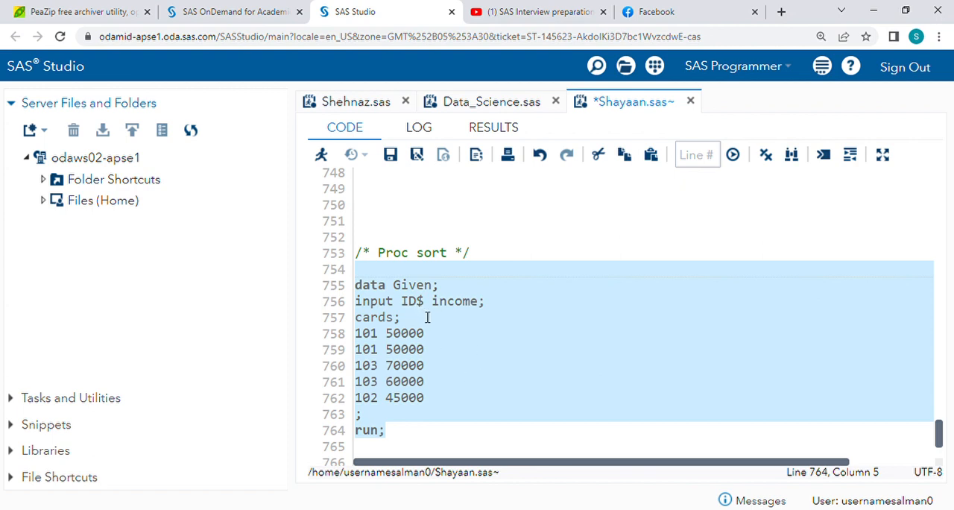
{"action": "mouse_move", "coordinate": [485, 327]}
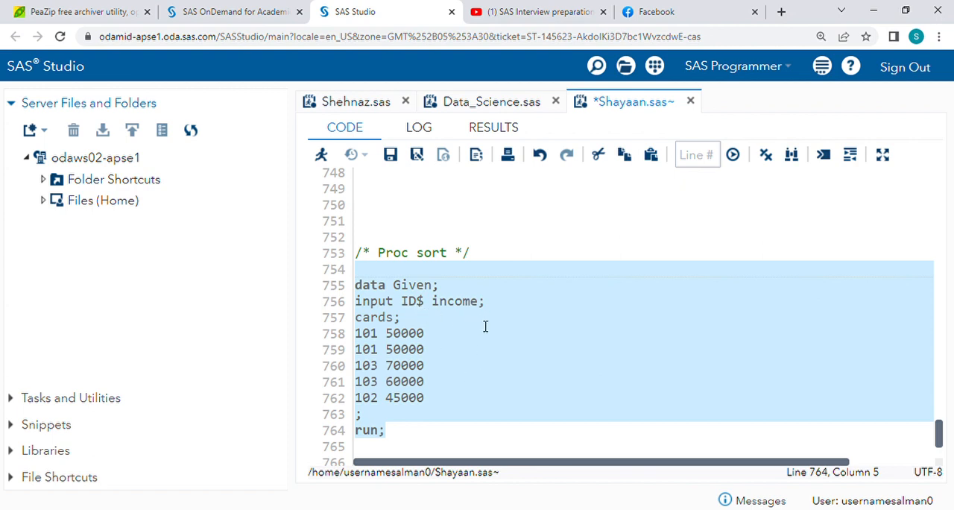
{"action": "mouse_move", "coordinate": [472, 329]}
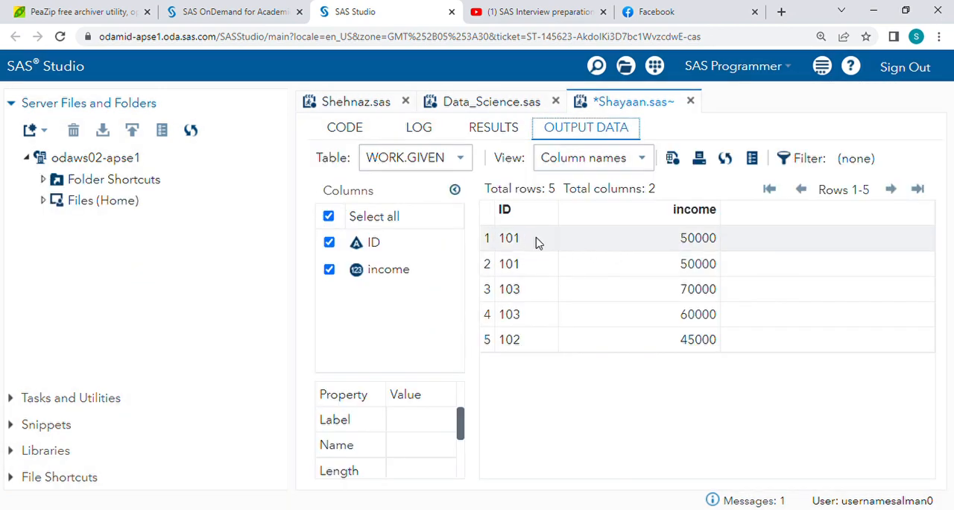
{"action": "mouse_move", "coordinate": [623, 238]}
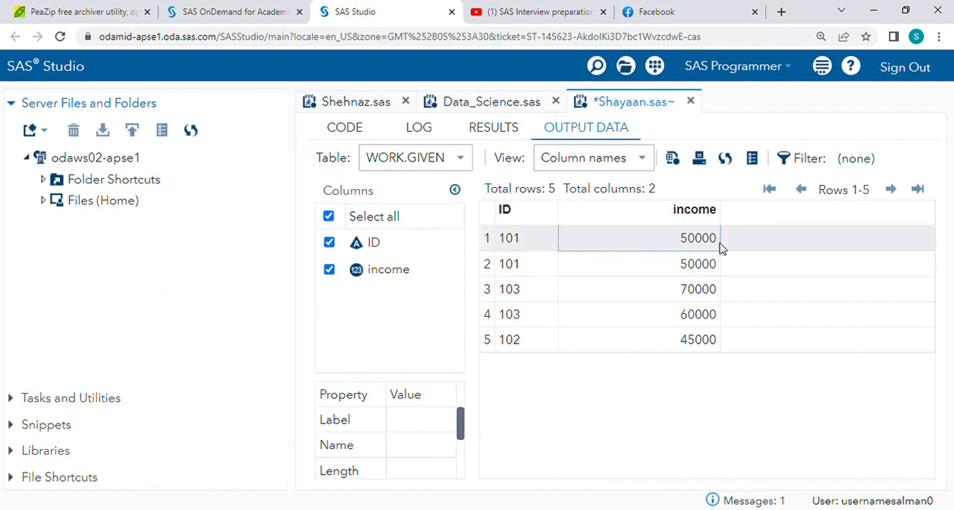
{"action": "left_click", "coordinate": [510, 263]}
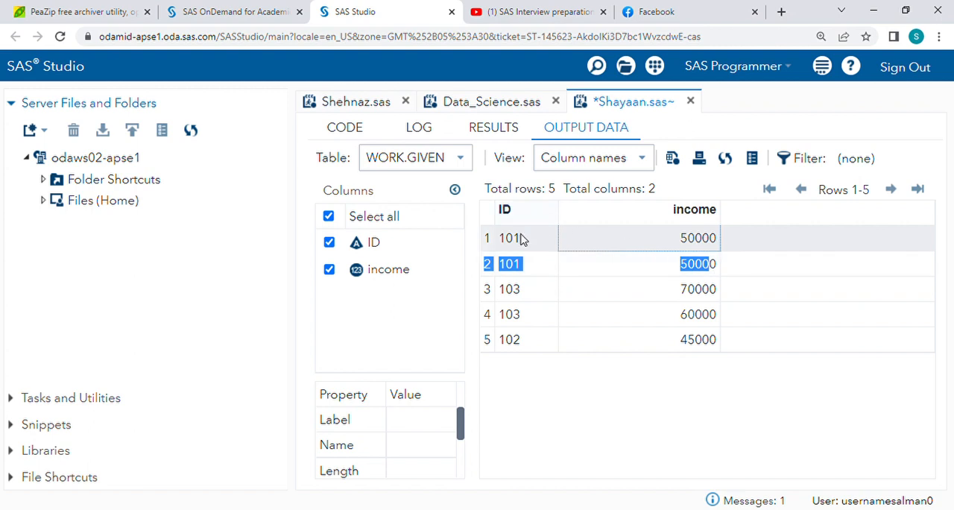
{"action": "left_click", "coordinate": [510, 238]}
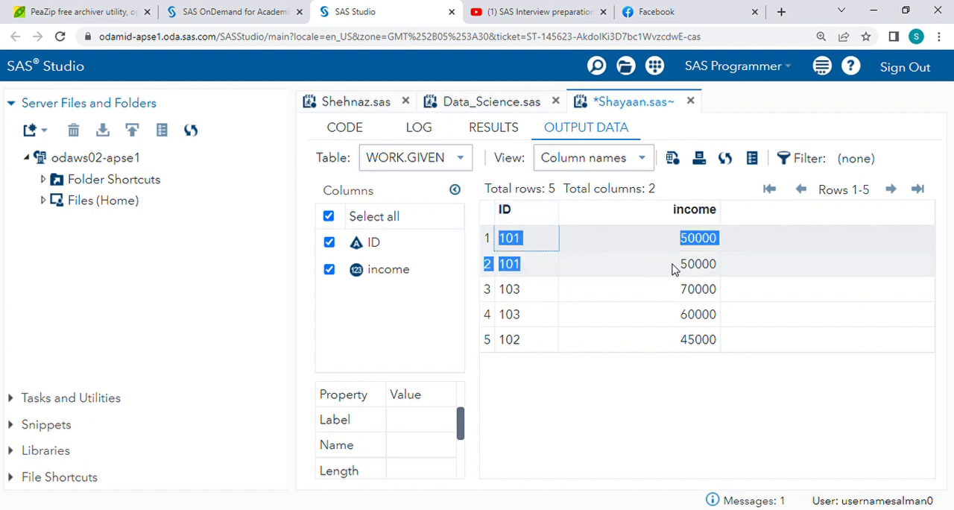
{"action": "left_click", "coordinate": [697, 264]}
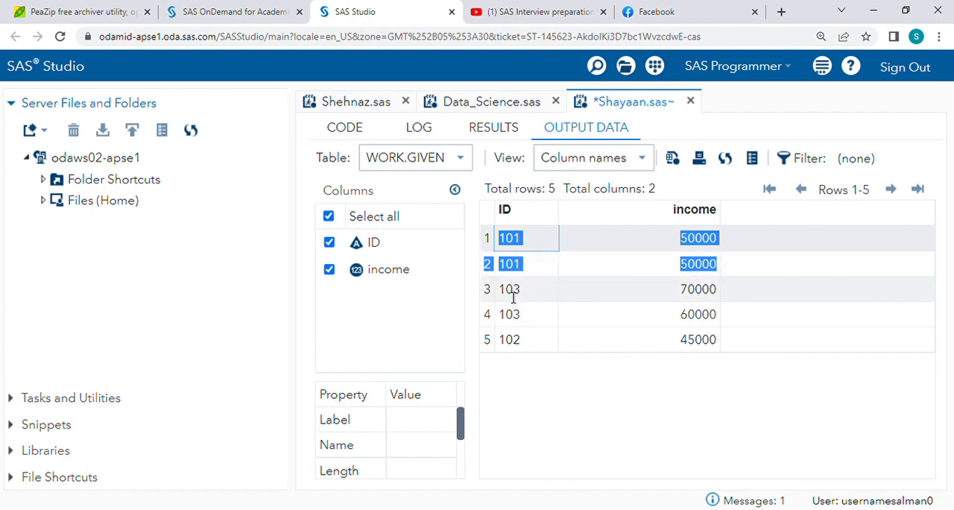
{"action": "left_click", "coordinate": [509, 288]}
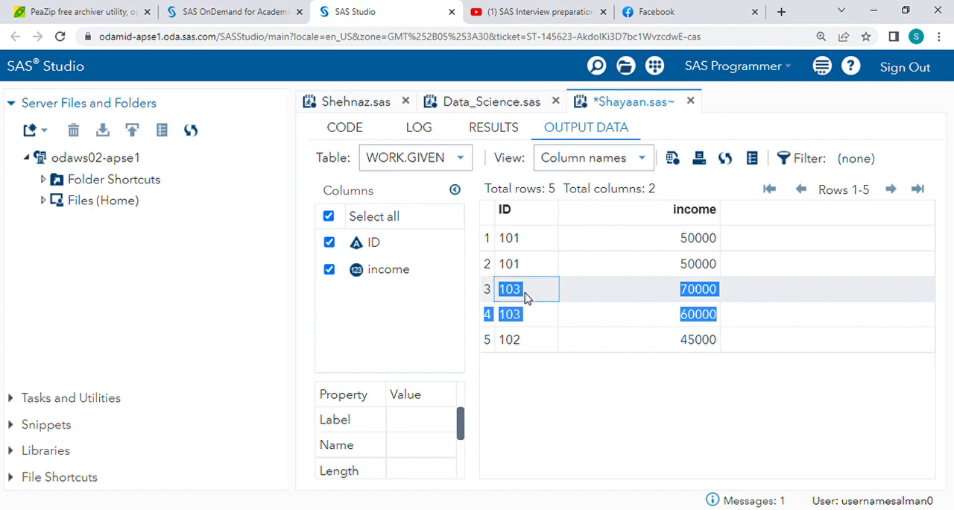
{"action": "mouse_move", "coordinate": [709, 306]}
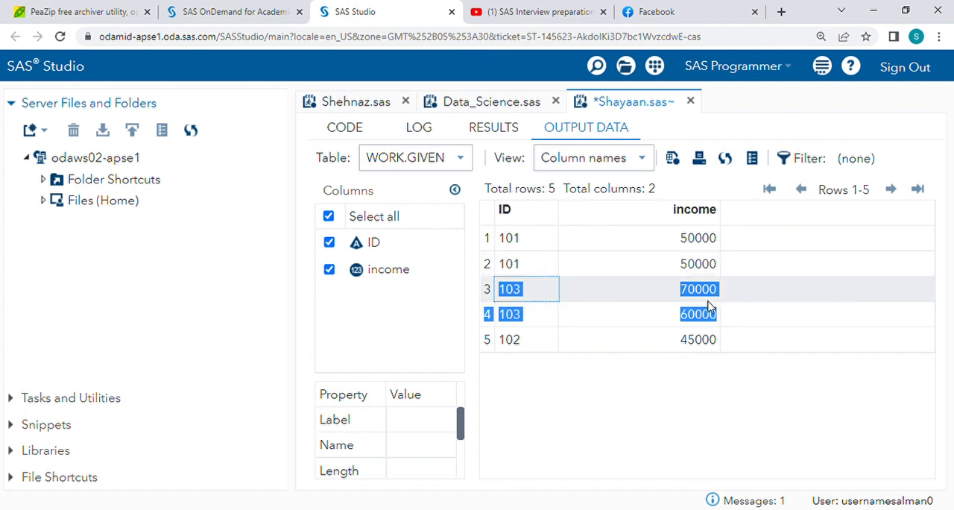
{"action": "mouse_move", "coordinate": [720, 314]}
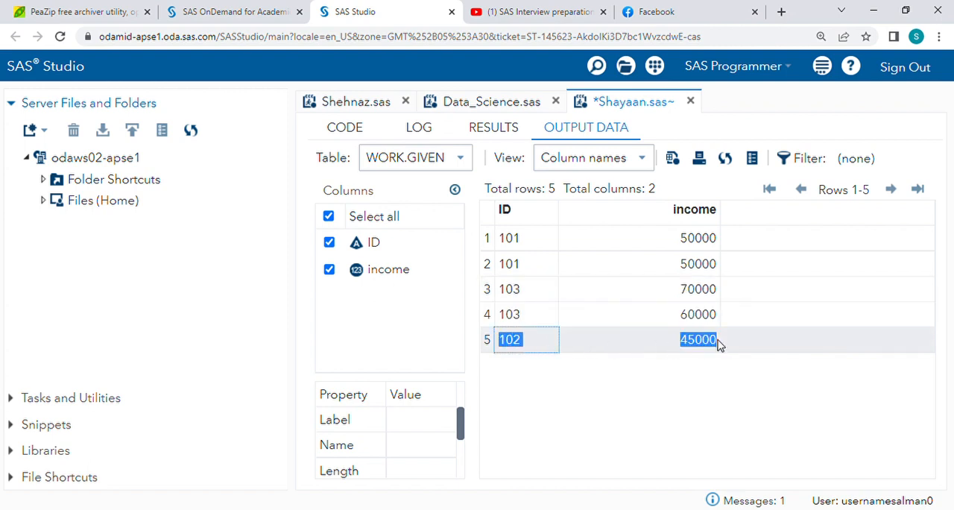
{"action": "mouse_move", "coordinate": [345, 127]}
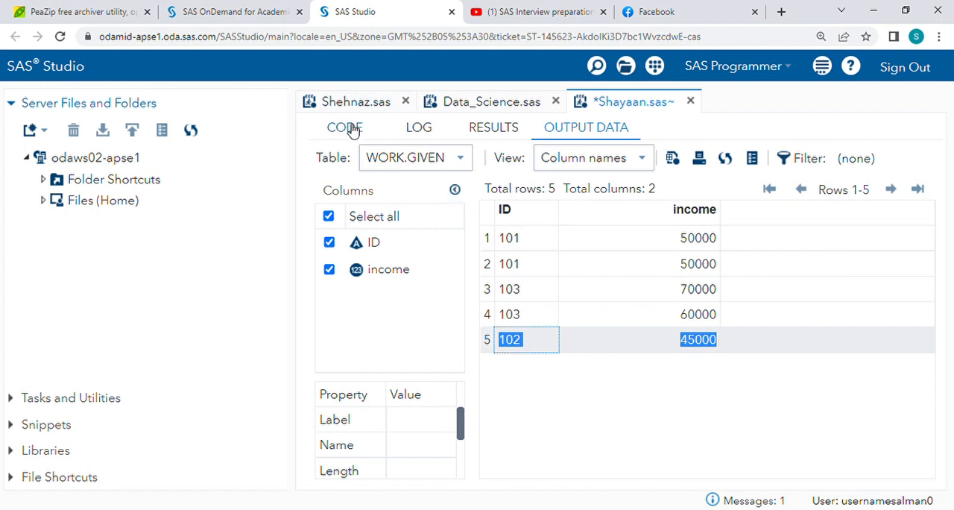
- Return to the CODE view and scroll to the PROC SORT data=Given out=Sort1 statements
{"action": "left_click", "coordinate": [344, 126]}
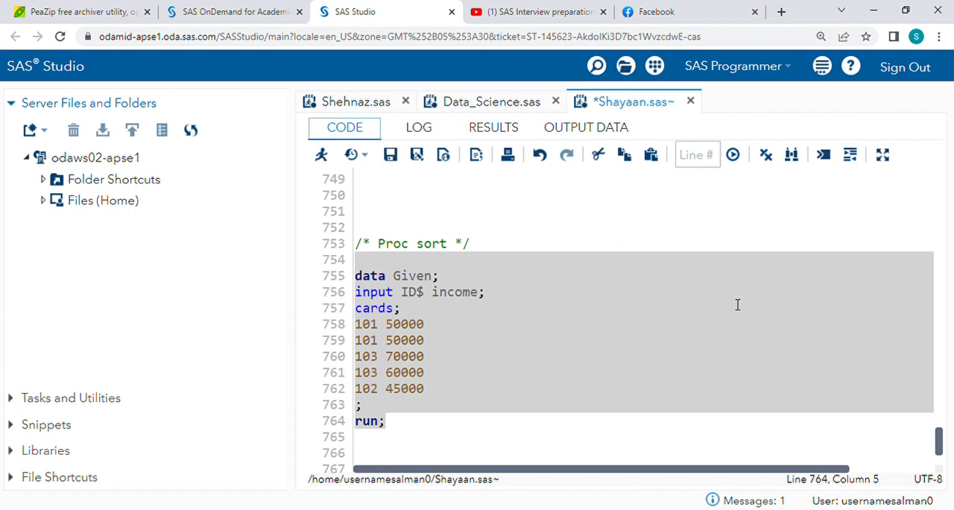
{"action": "mouse_move", "coordinate": [732, 283]}
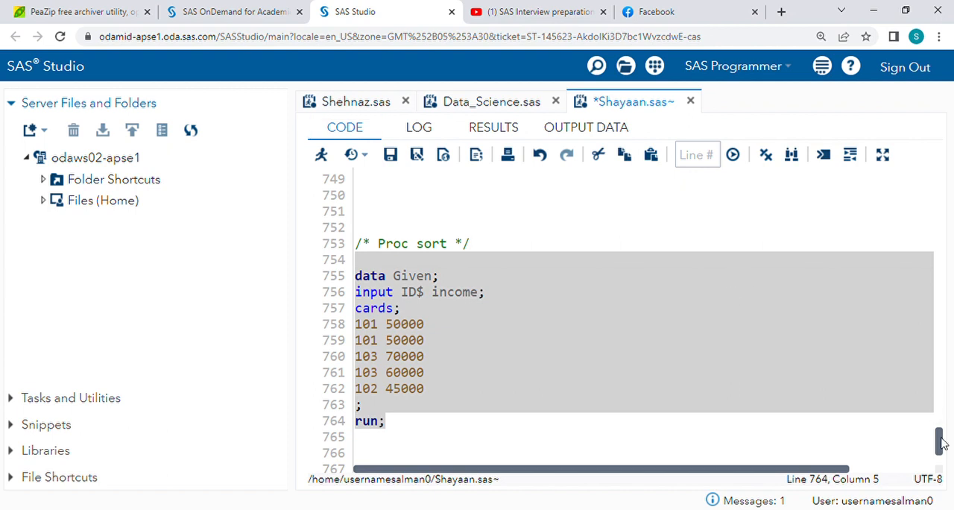
{"action": "scroll", "scroll_direction": "down", "scroll_amount": 3}
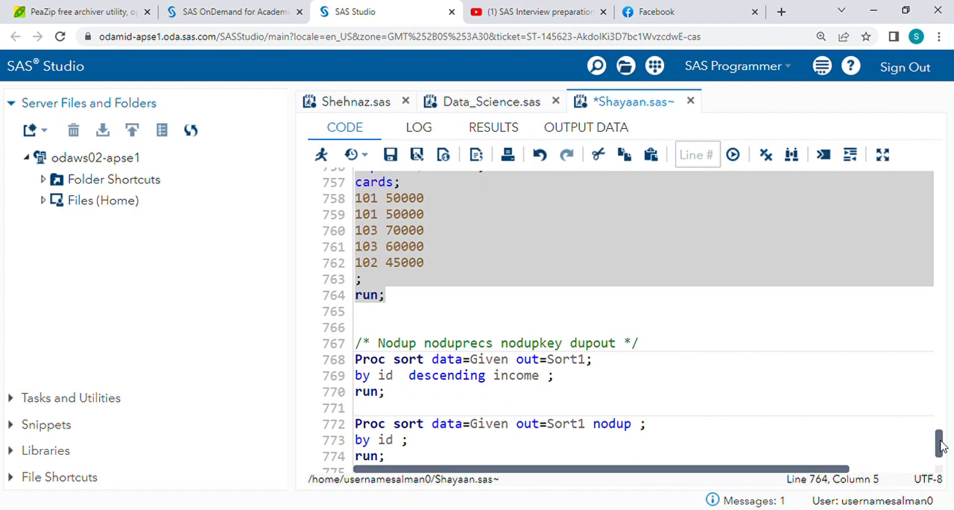
{"action": "mouse_move", "coordinate": [664, 380]}
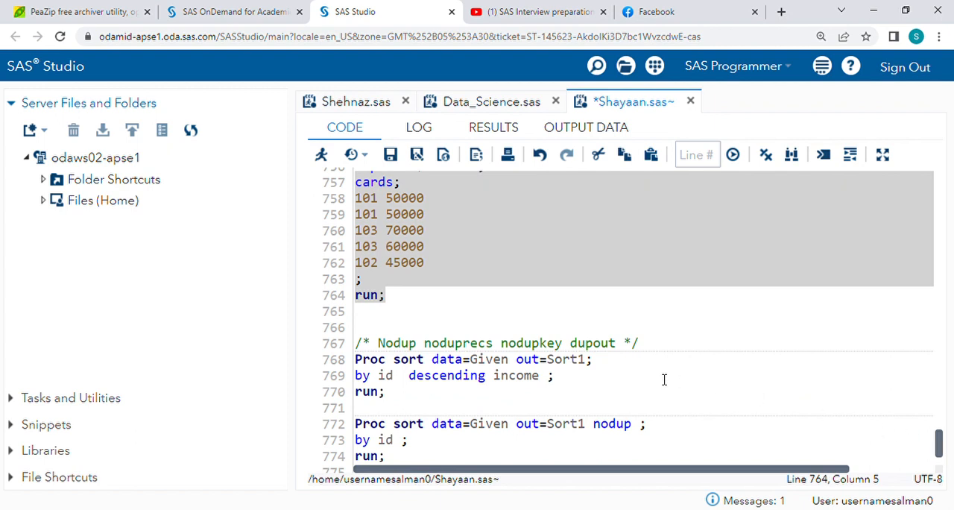
{"action": "mouse_move", "coordinate": [374, 333]}
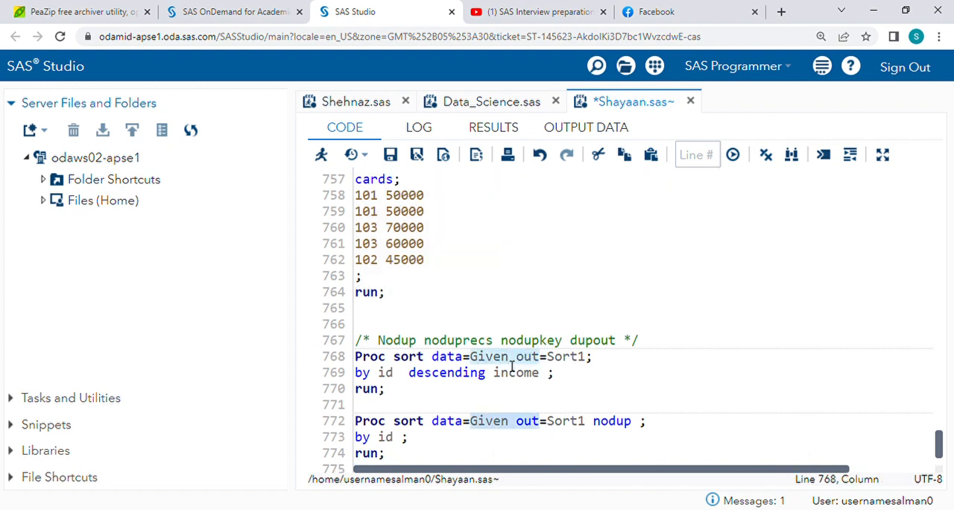
{"action": "left_click", "coordinate": [509, 356]}
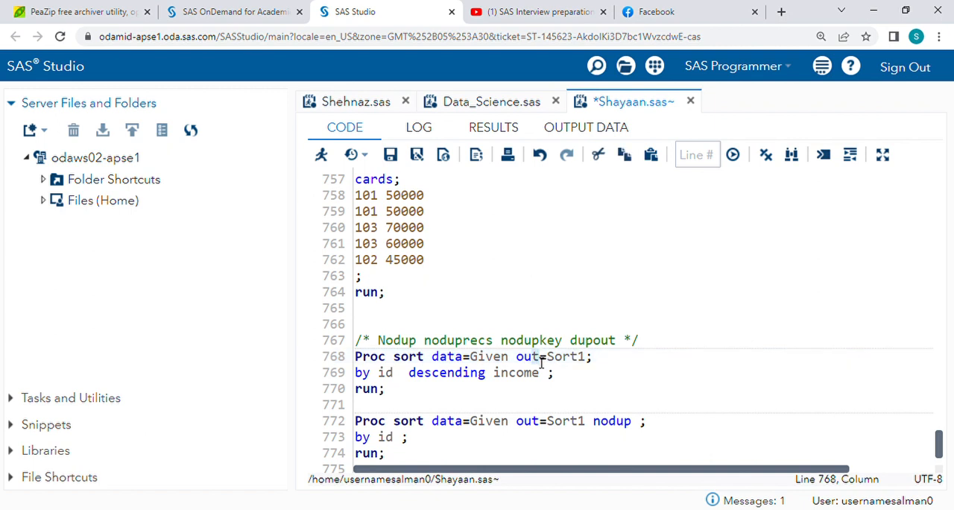
{"action": "mouse_move", "coordinate": [592, 365]}
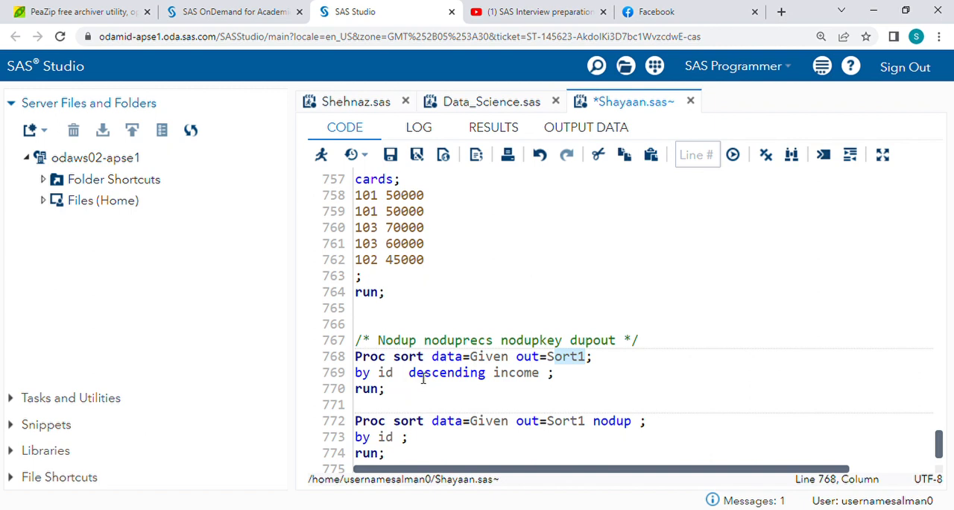
{"action": "mouse_move", "coordinate": [539, 382]}
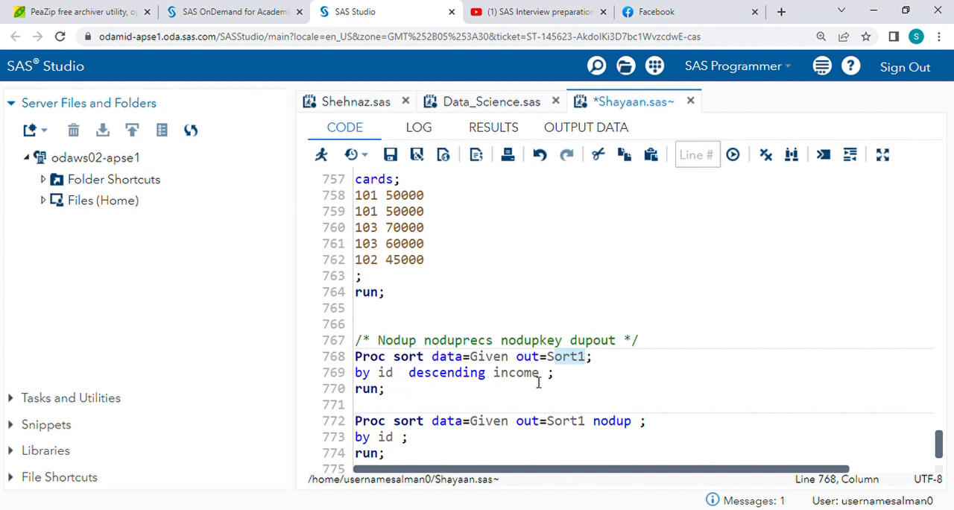
{"action": "mouse_move", "coordinate": [367, 331]}
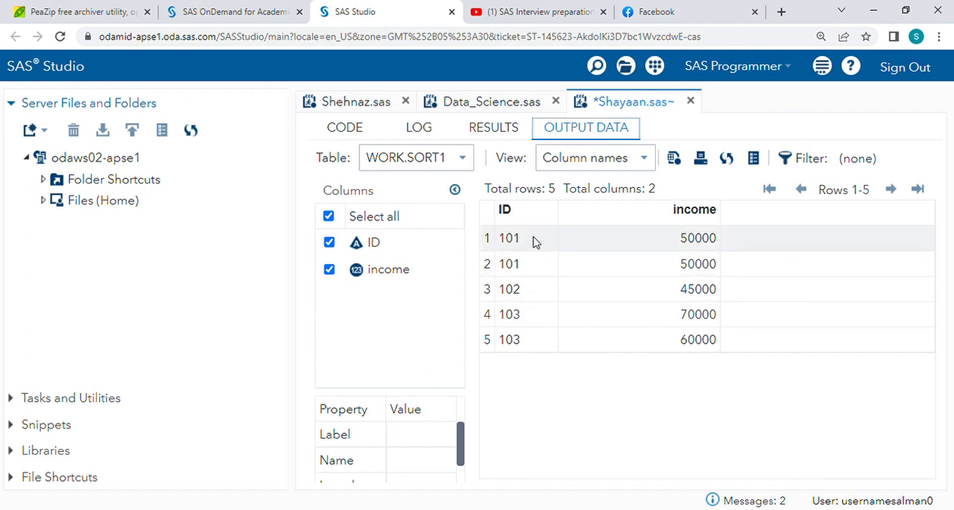
{"action": "mouse_move", "coordinate": [520, 288]}
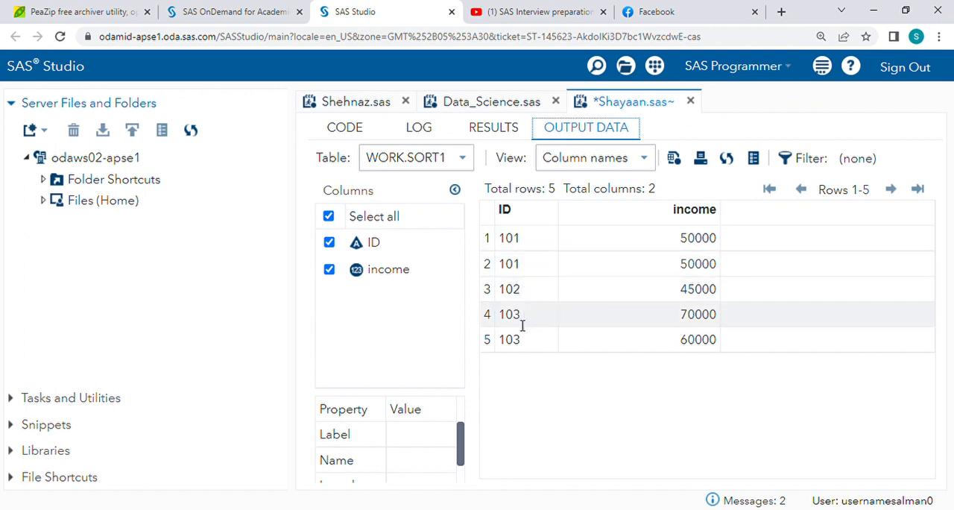
{"action": "mouse_move", "coordinate": [525, 321]}
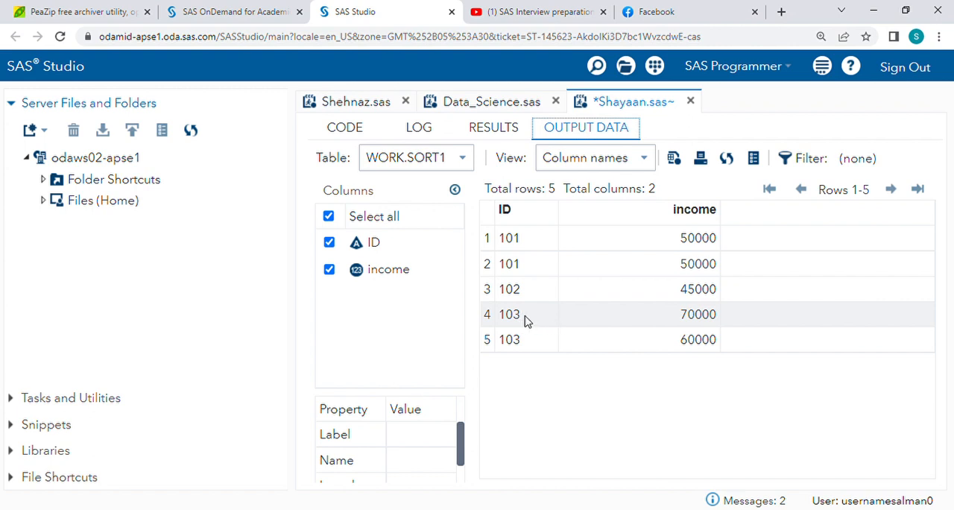
{"action": "mouse_move", "coordinate": [522, 238]}
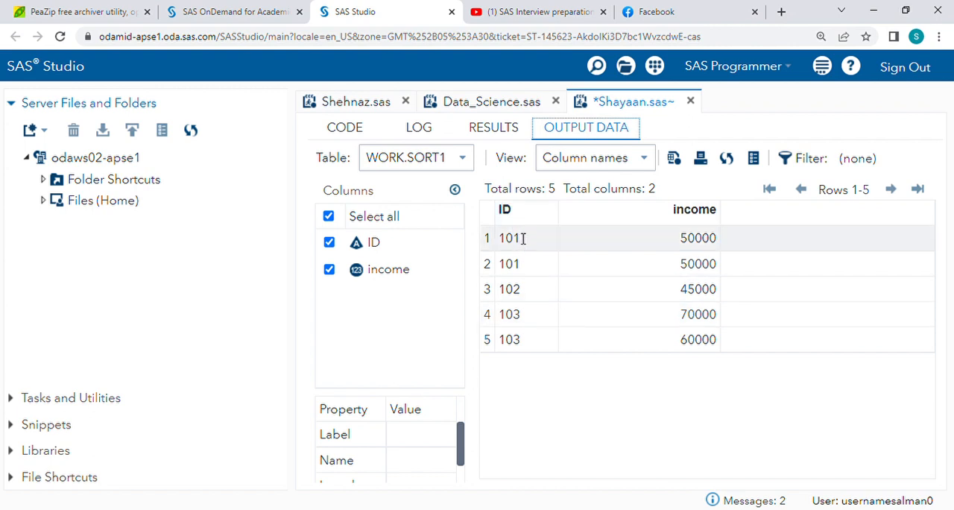
{"action": "mouse_move", "coordinate": [524, 305]}
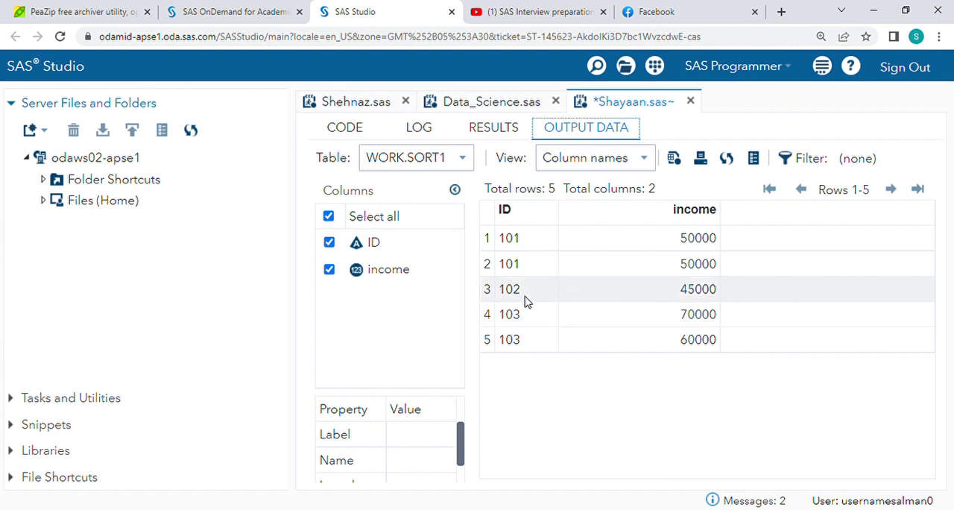
{"action": "mouse_move", "coordinate": [522, 328]}
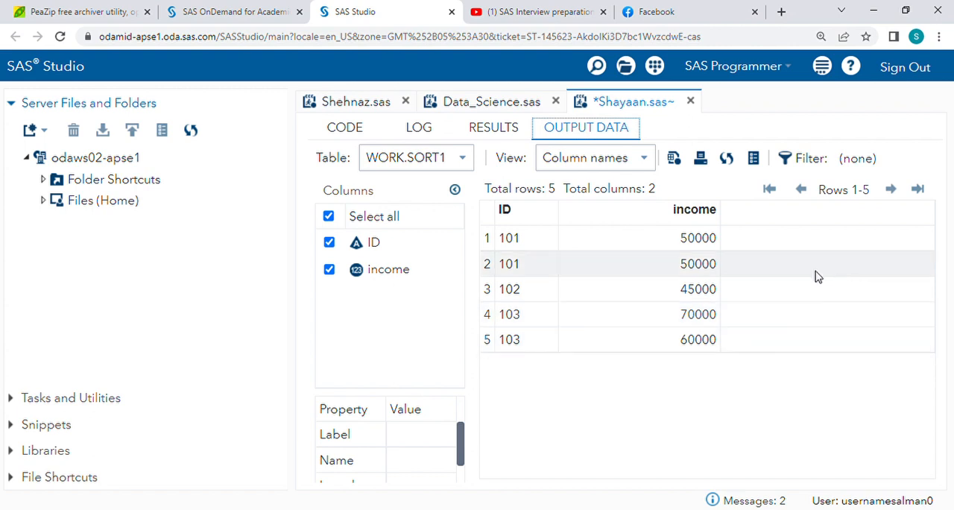
{"action": "mouse_move", "coordinate": [697, 324]}
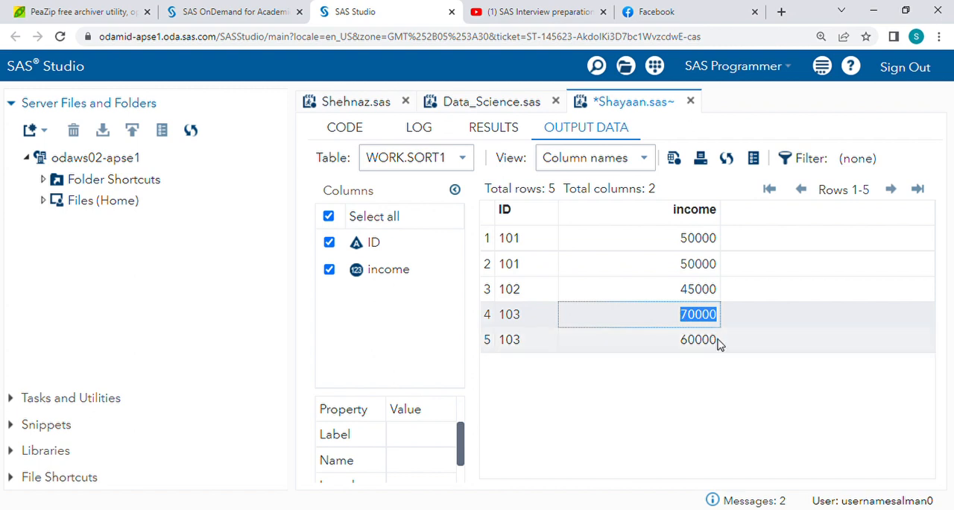
{"action": "left_click", "coordinate": [699, 340]}
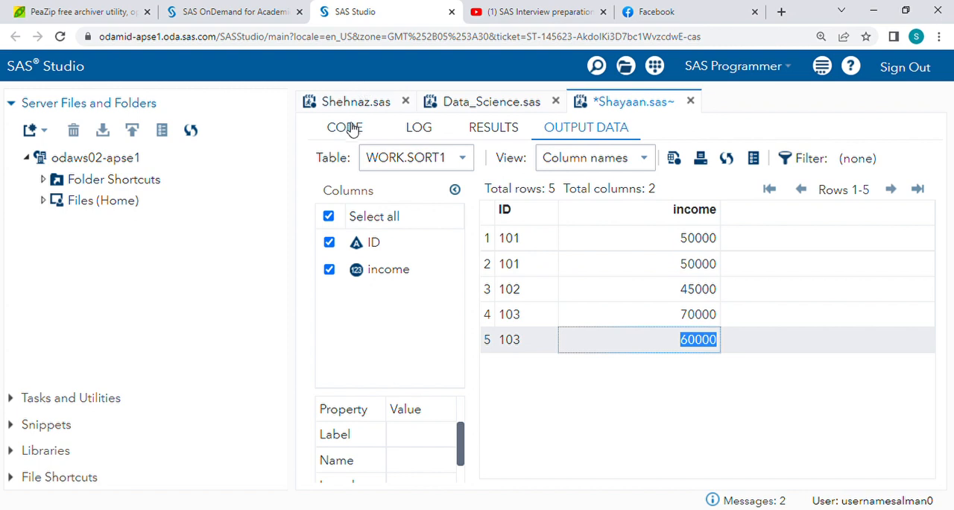
- Return to the code and highlight Nodup in the 'Nodup noduprecs nodupkey dupout' comment
{"action": "left_click", "coordinate": [343, 127]}
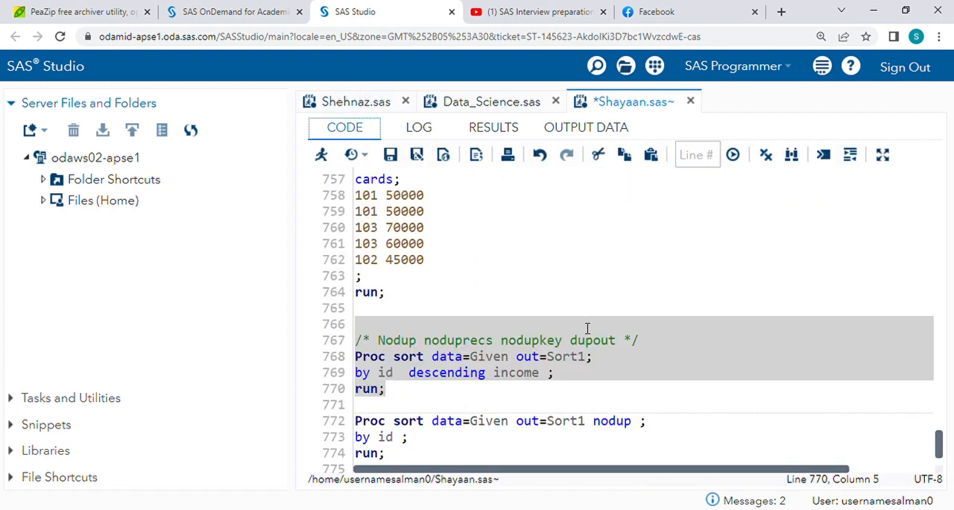
{"action": "mouse_move", "coordinate": [605, 338]}
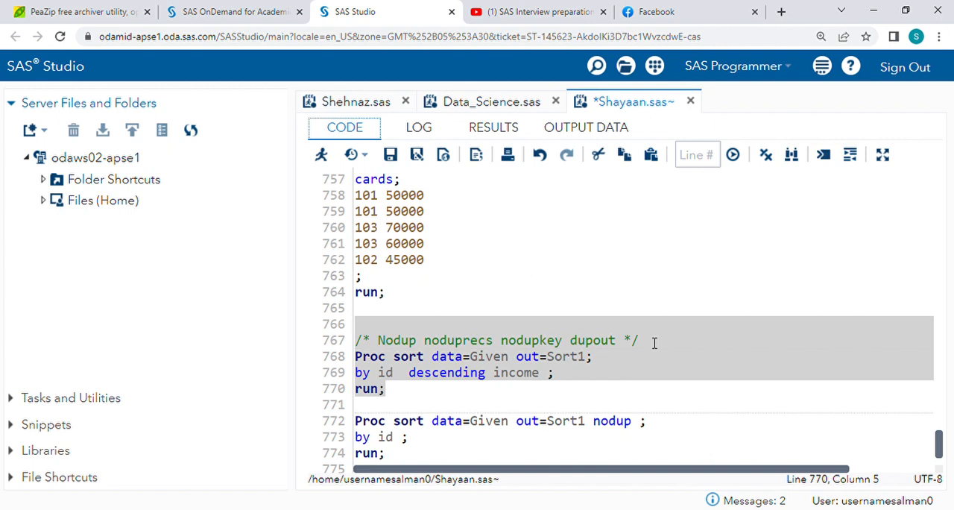
{"action": "mouse_move", "coordinate": [417, 346]}
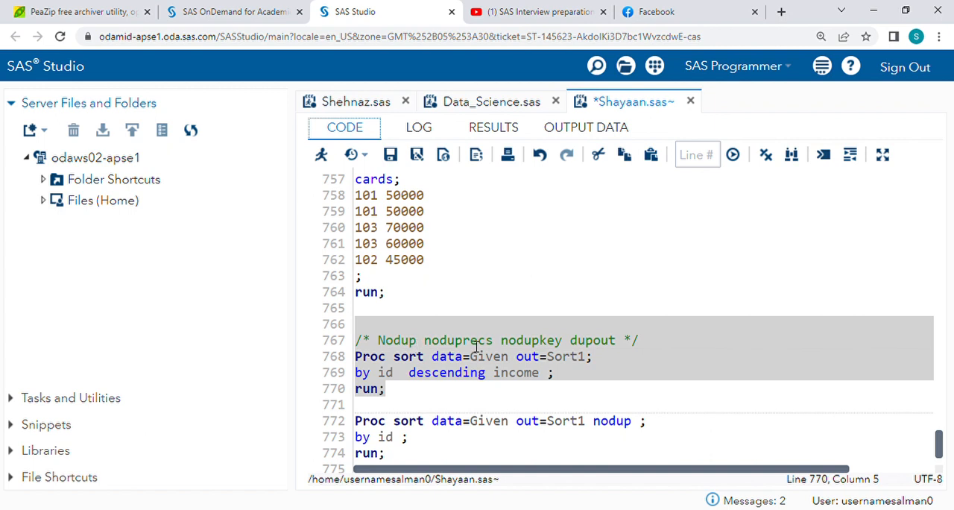
{"action": "double_click", "coordinate": [398, 340]}
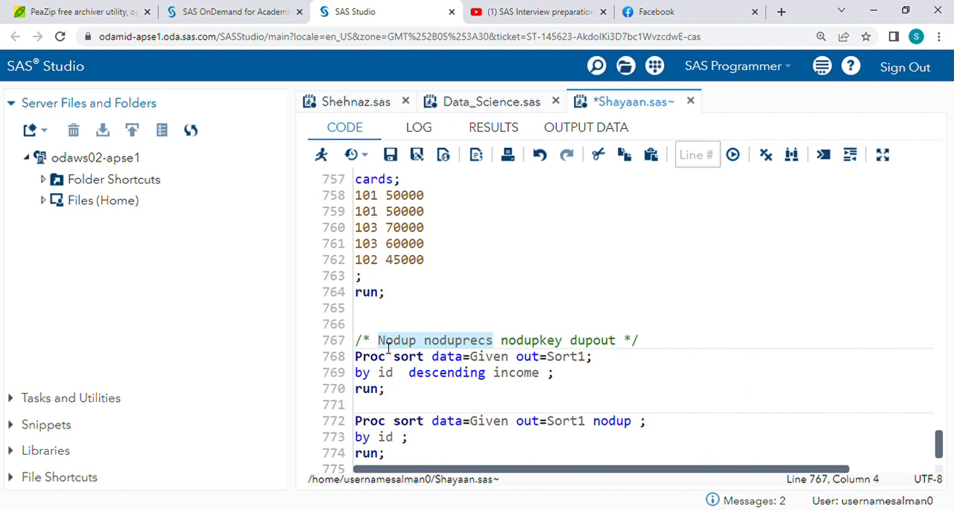
{"action": "mouse_move", "coordinate": [504, 351]}
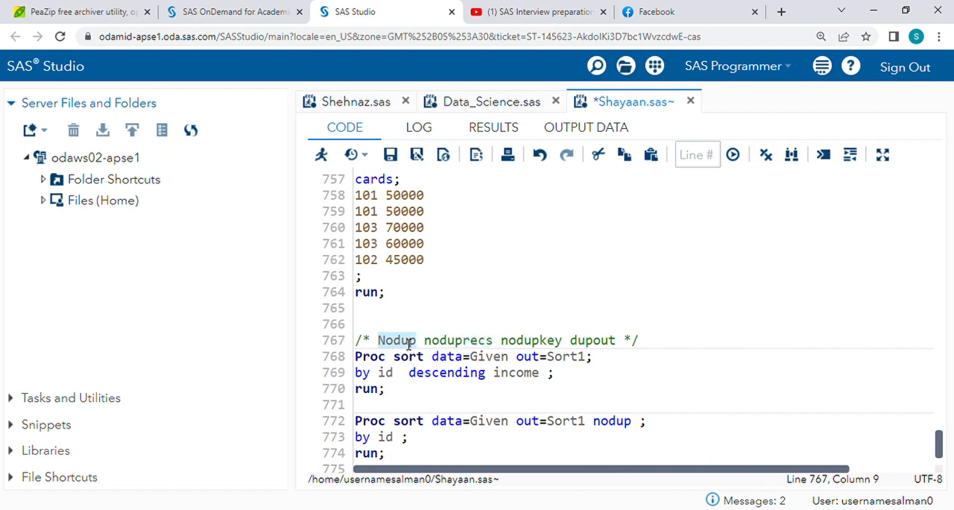
{"action": "mouse_move", "coordinate": [399, 418]}
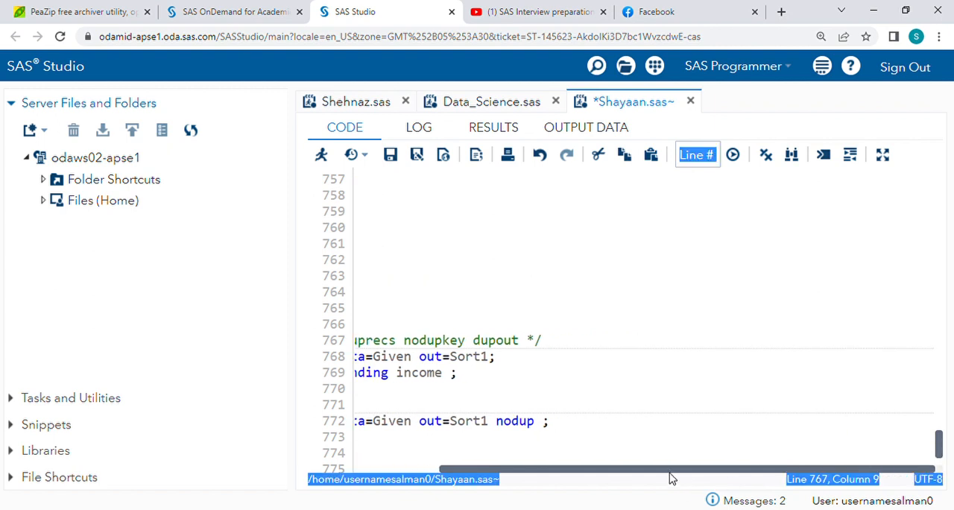
{"action": "scroll", "scroll_direction": "left", "scroll_amount": 3}
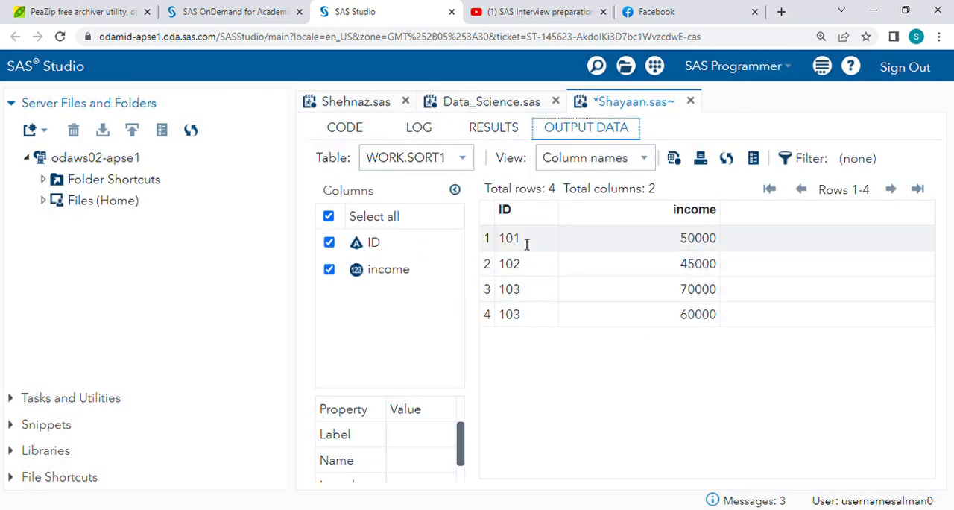
{"action": "mouse_move", "coordinate": [530, 252]}
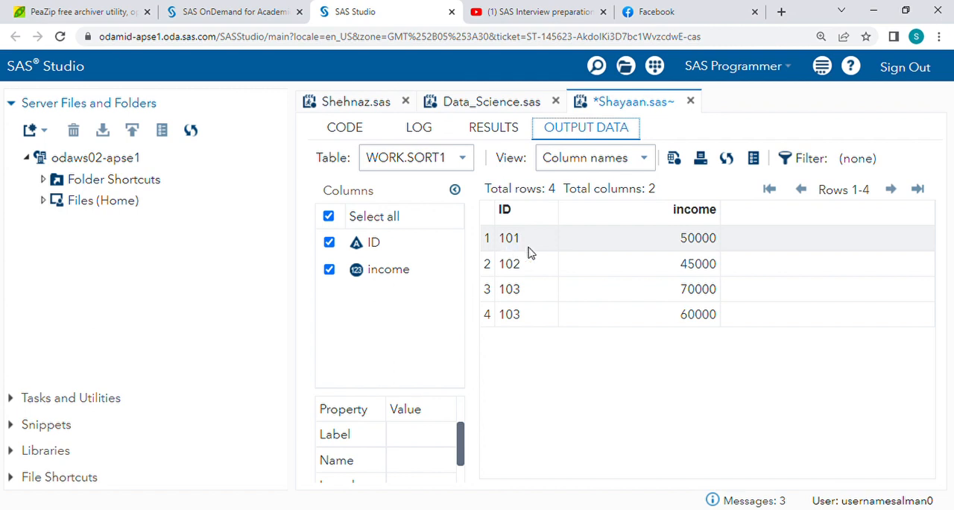
{"action": "mouse_move", "coordinate": [512, 237]}
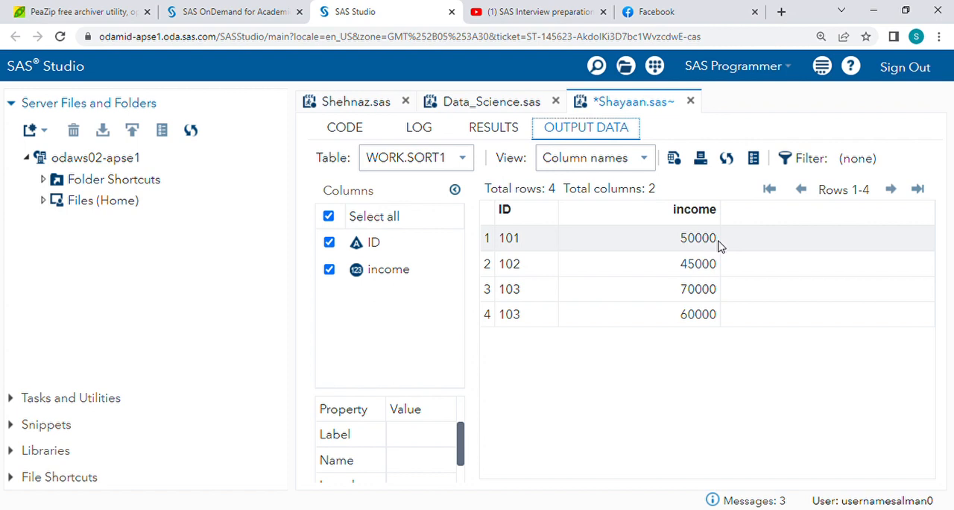
- Return to the code and scroll to the NODUP DUPOUT=dupli sort step on lines 777–783
{"action": "left_click", "coordinate": [345, 126]}
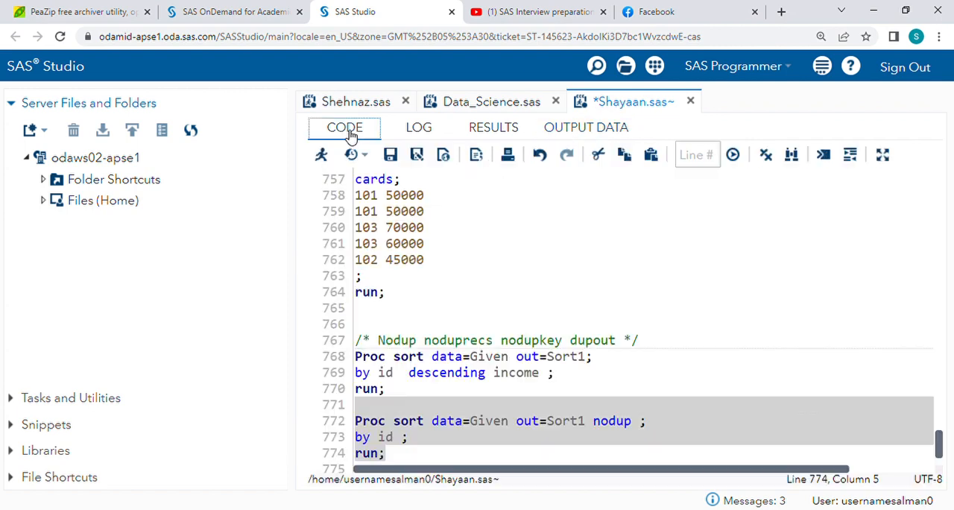
{"action": "mouse_move", "coordinate": [917, 433]}
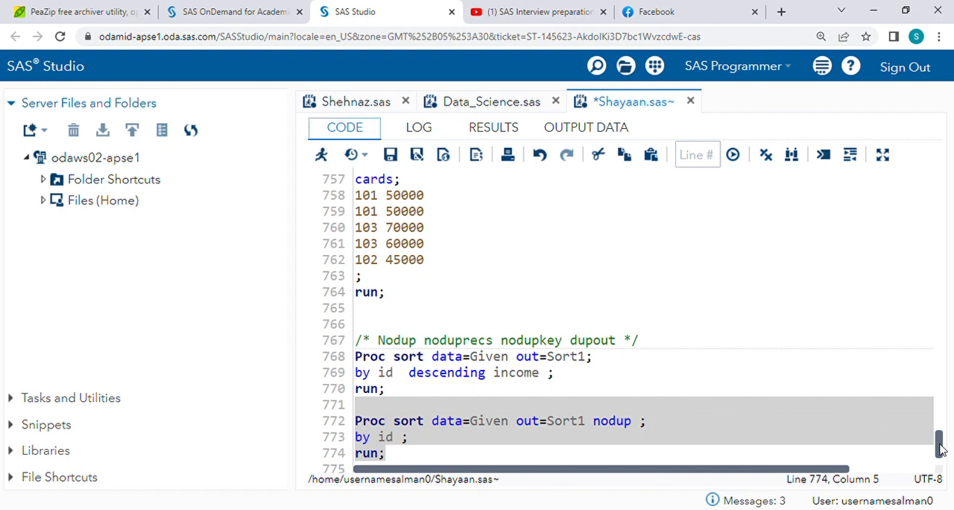
{"action": "scroll", "scroll_direction": "down", "scroll_amount": 3}
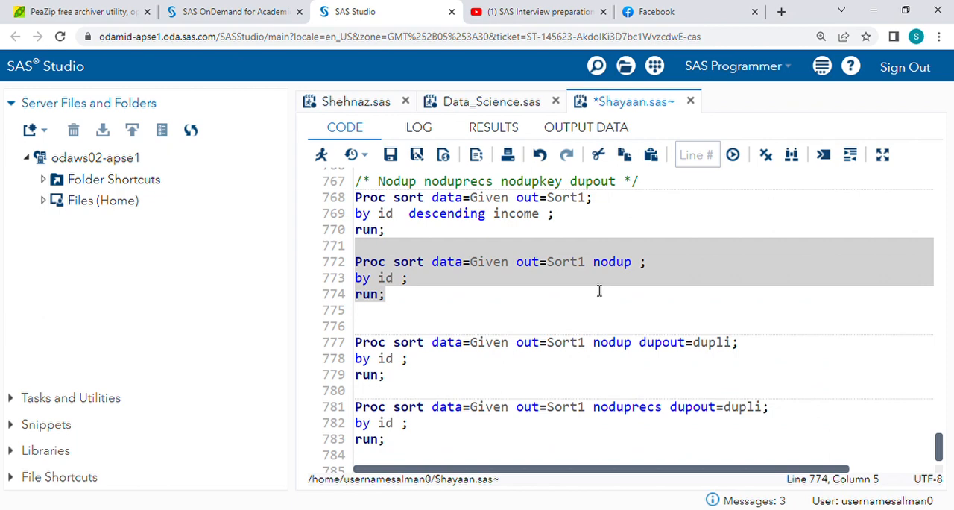
{"action": "mouse_move", "coordinate": [612, 296]}
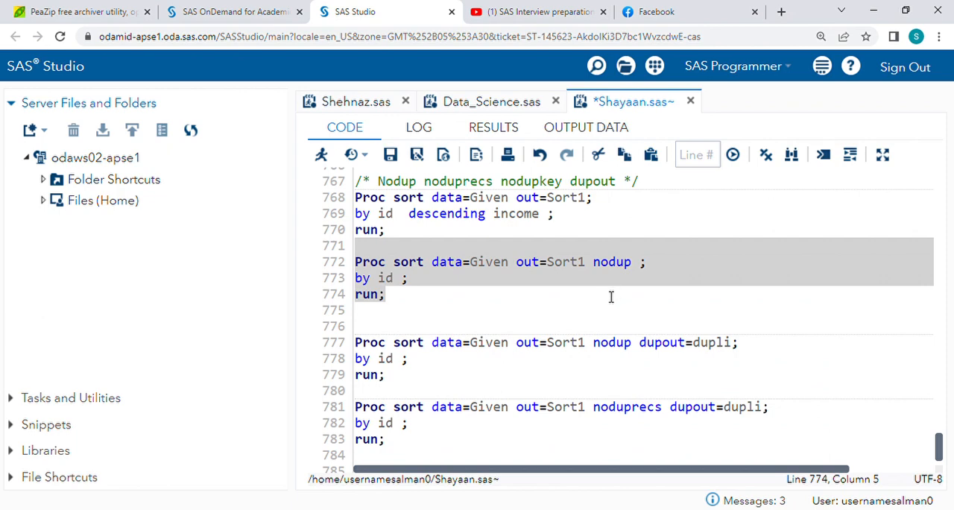
{"action": "mouse_move", "coordinate": [412, 329]}
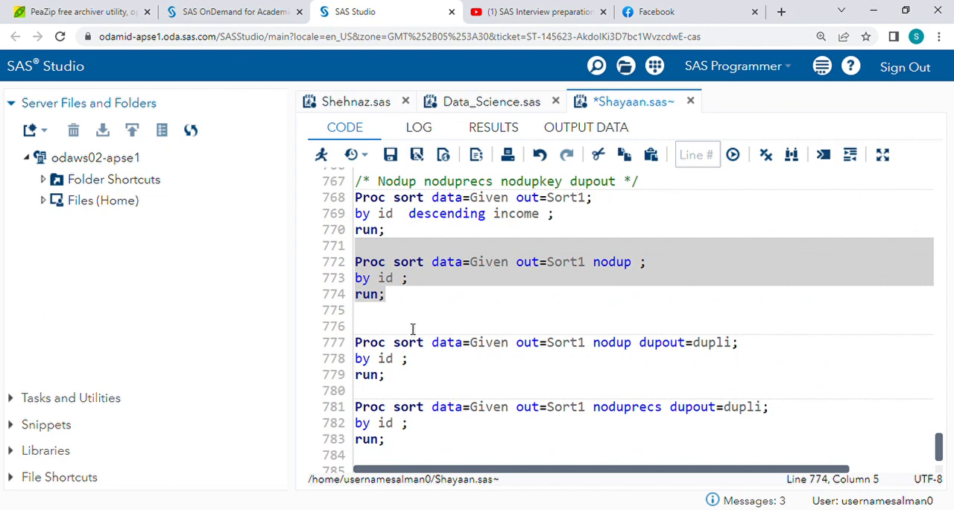
{"action": "mouse_move", "coordinate": [498, 336]}
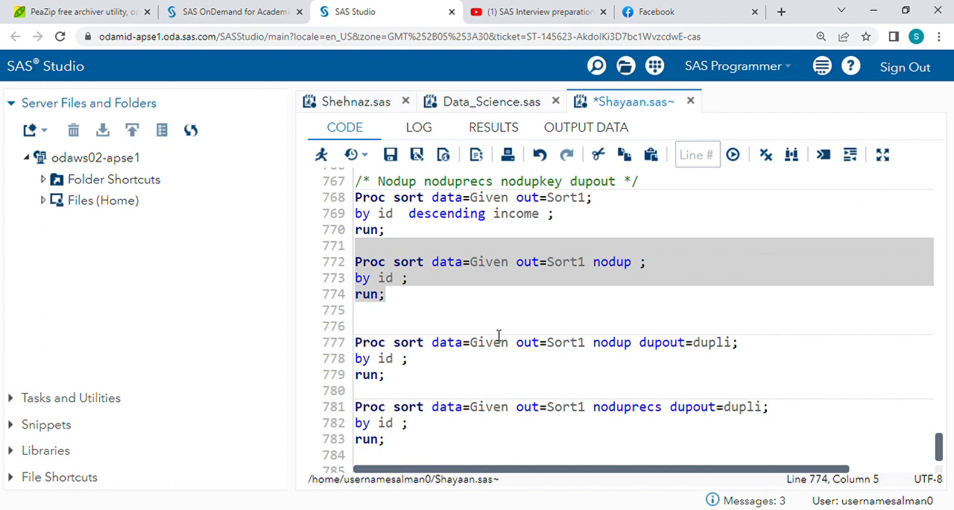
{"action": "left_click", "coordinate": [615, 340]}
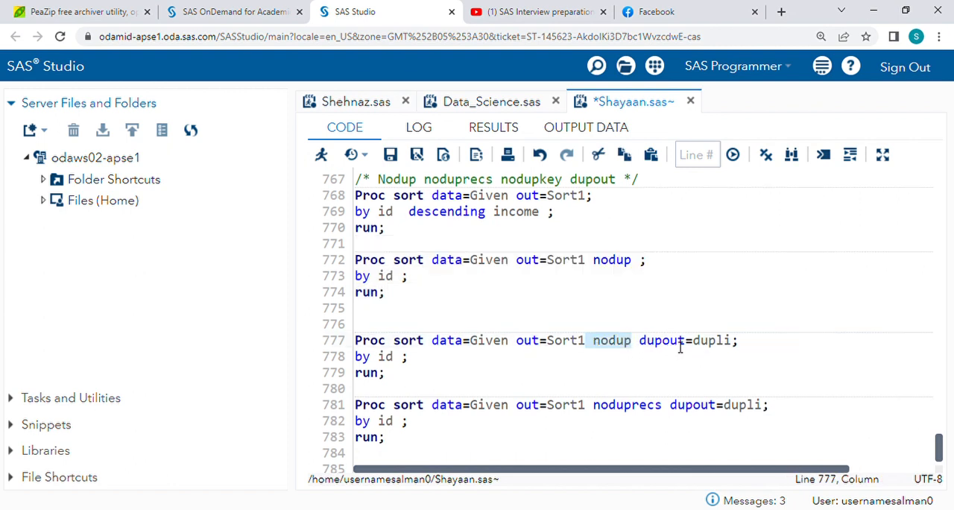
- Highlight nodup in the dupout step, view WORK.DUPLI in Output Data, then return to the code
{"action": "double_click", "coordinate": [661, 340]}
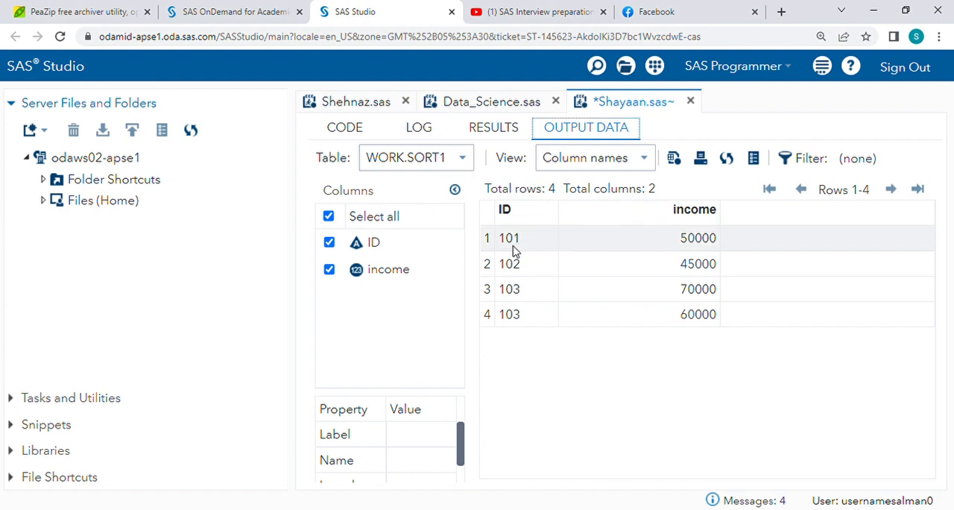
{"action": "mouse_move", "coordinate": [764, 254]}
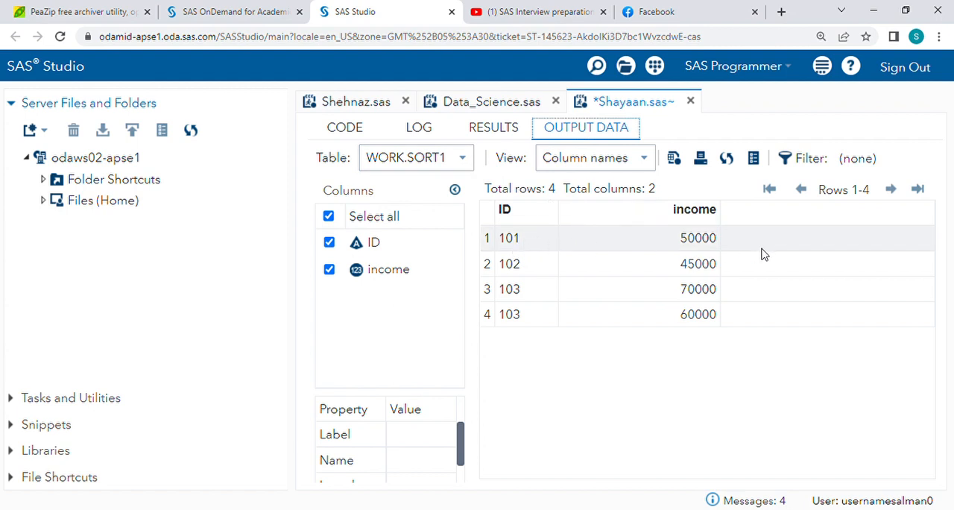
{"action": "mouse_move", "coordinate": [524, 244]}
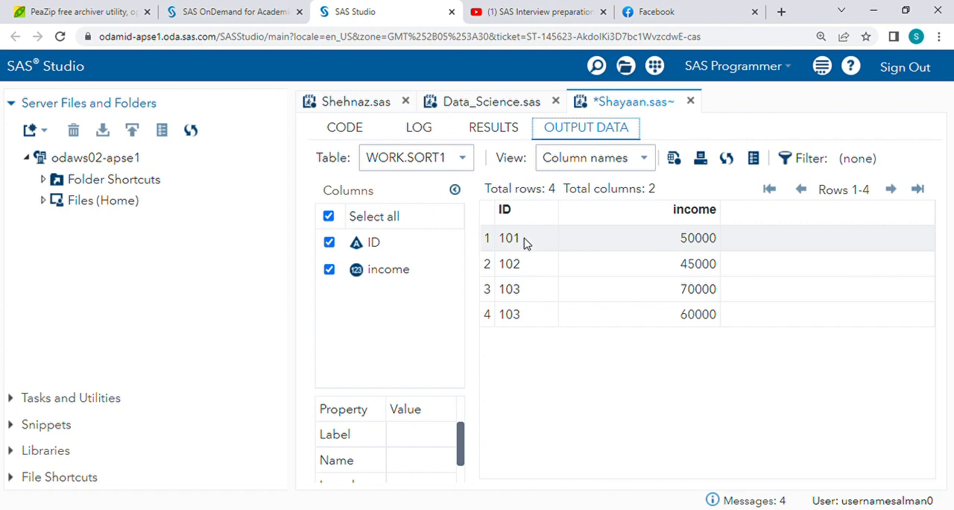
{"action": "mouse_move", "coordinate": [492, 181]}
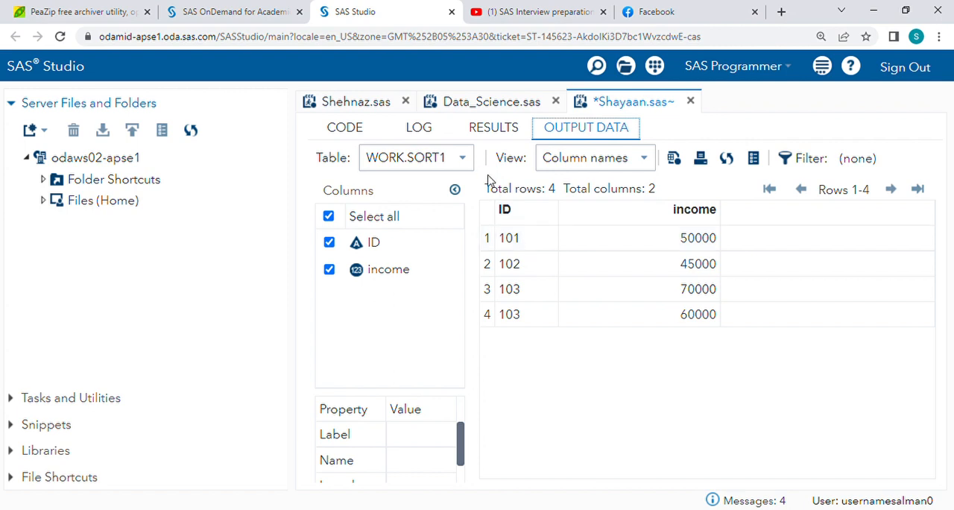
{"action": "left_click", "coordinate": [416, 158]}
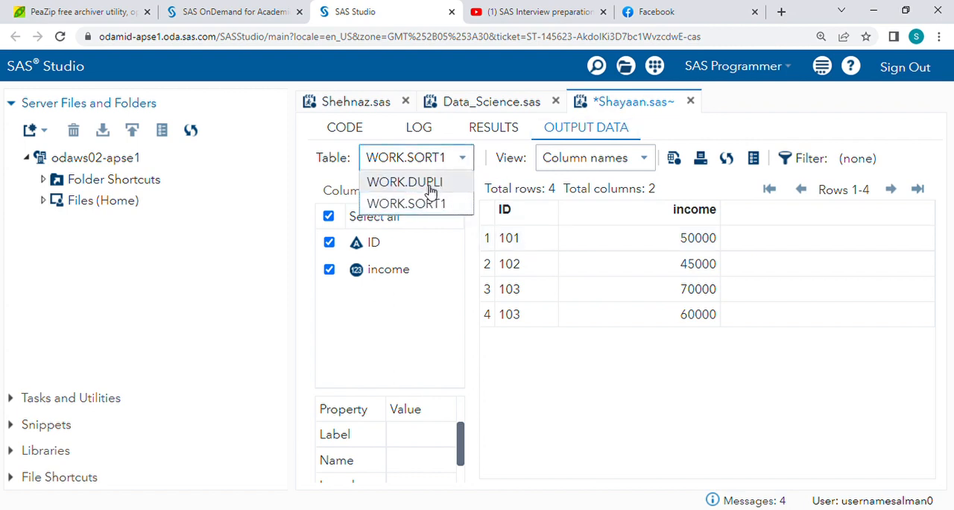
{"action": "left_click", "coordinate": [404, 181]}
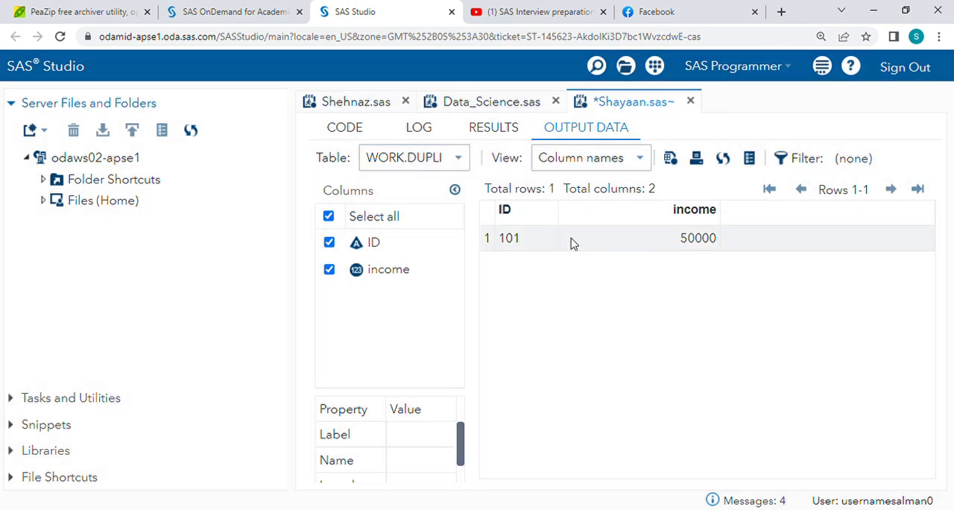
{"action": "mouse_move", "coordinate": [515, 246]}
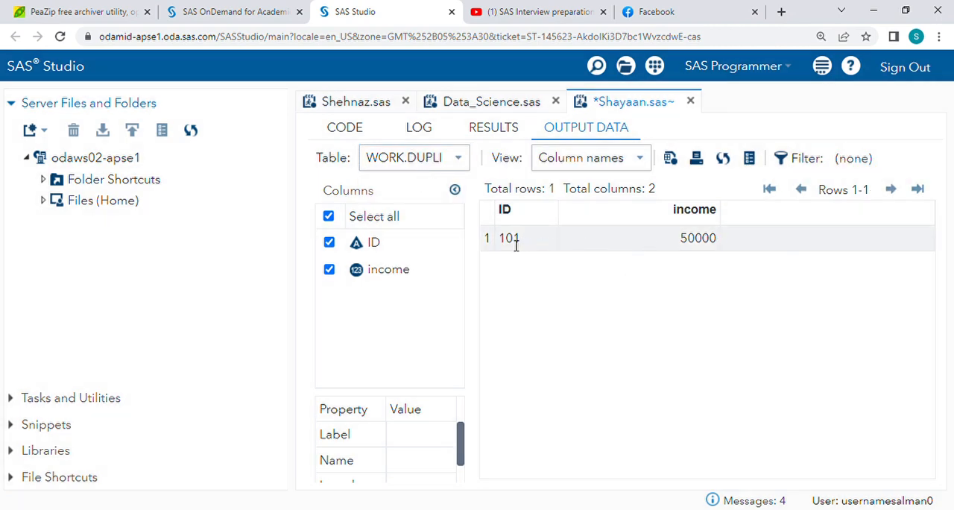
{"action": "mouse_move", "coordinate": [703, 239]}
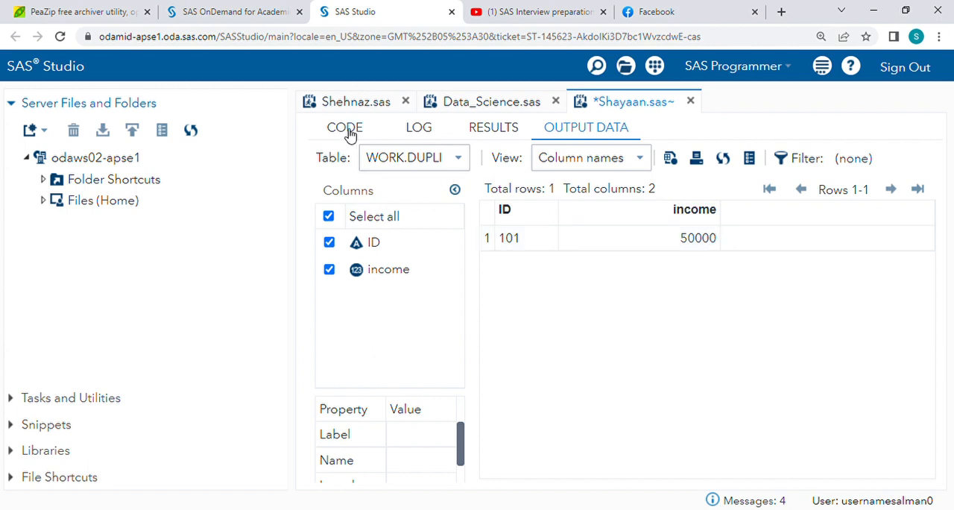
{"action": "left_click", "coordinate": [345, 127]}
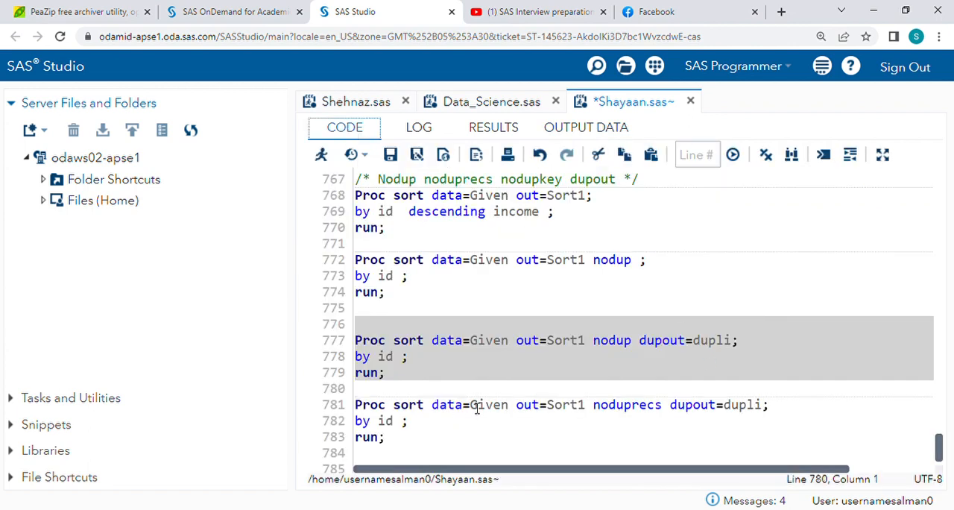
{"action": "mouse_move", "coordinate": [542, 379]}
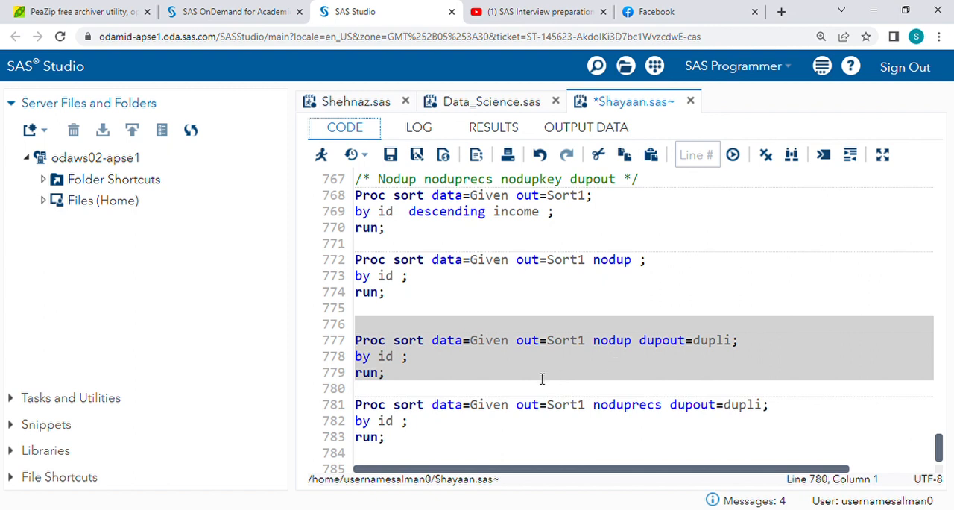
{"action": "mouse_move", "coordinate": [387, 404]}
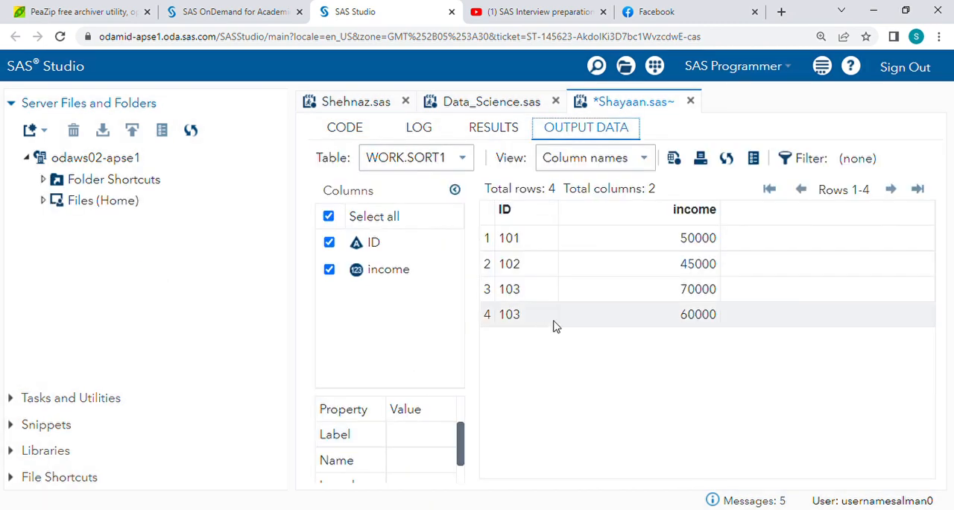
{"action": "mouse_move", "coordinate": [507, 187]}
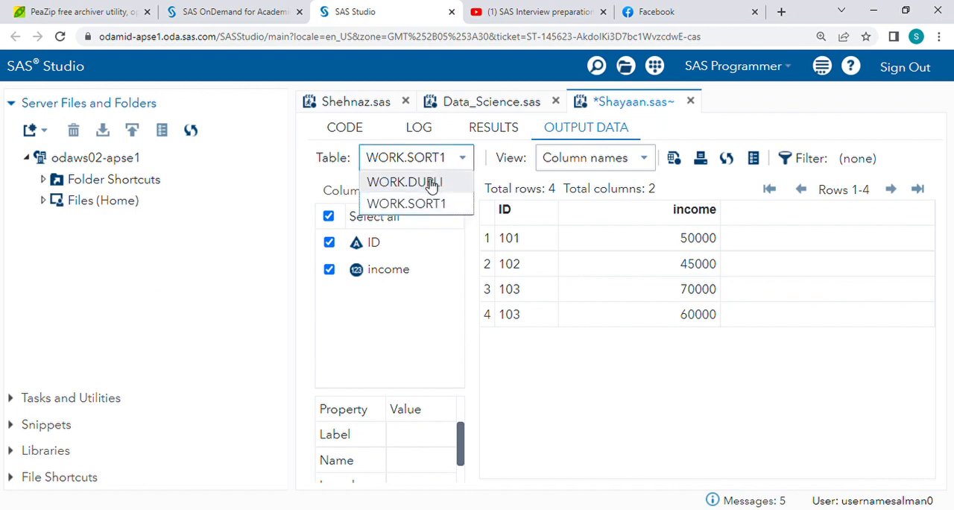
- Show the WORK.DUPLI table from the NODUPRECS sort, then return to the code
{"action": "left_click", "coordinate": [404, 181]}
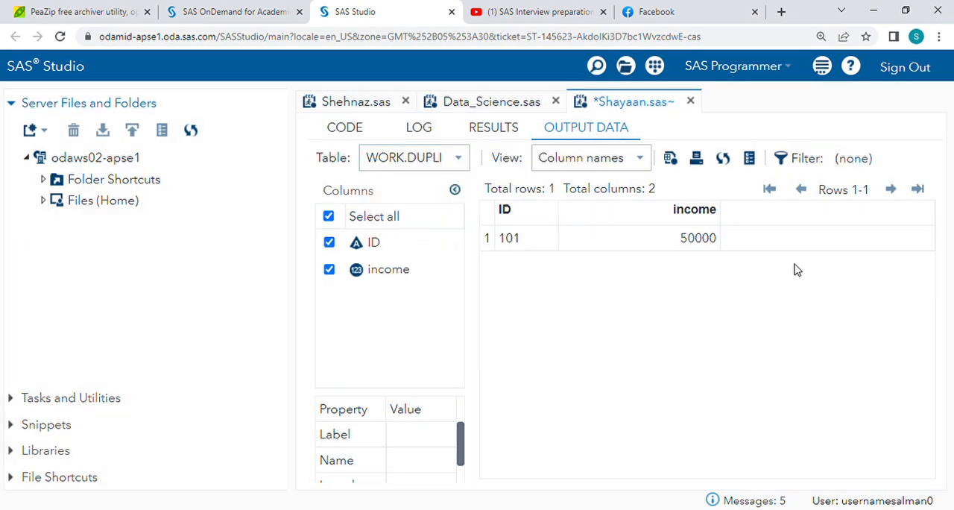
{"action": "mouse_move", "coordinate": [667, 274]}
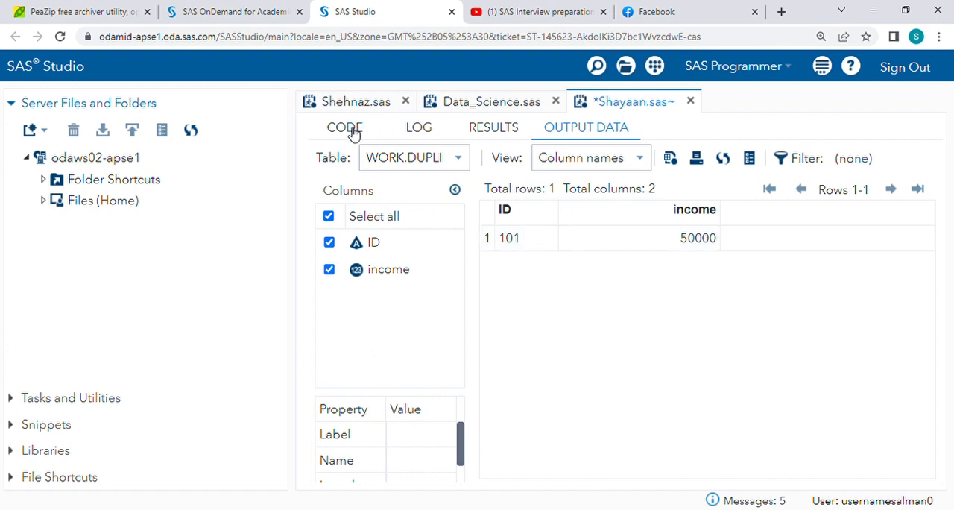
{"action": "left_click", "coordinate": [343, 126]}
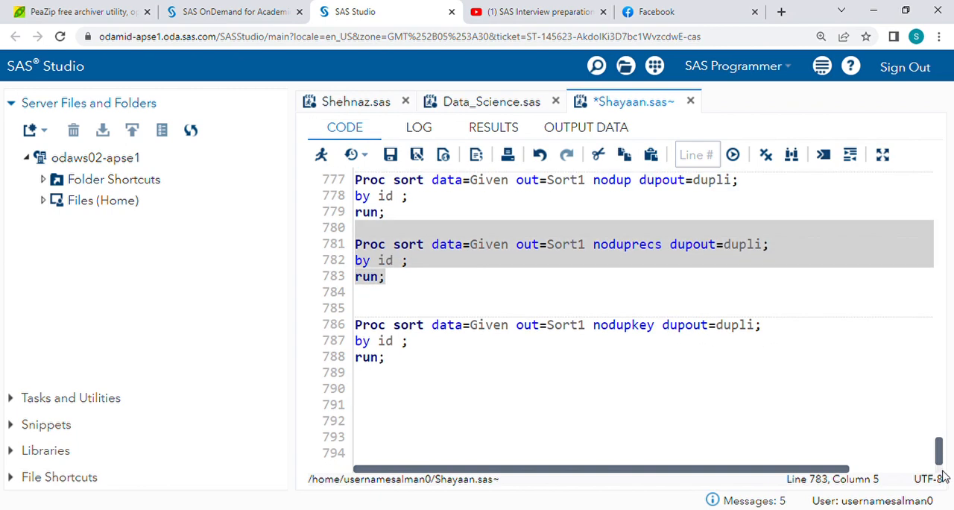
{"action": "left_click", "coordinate": [450, 388]}
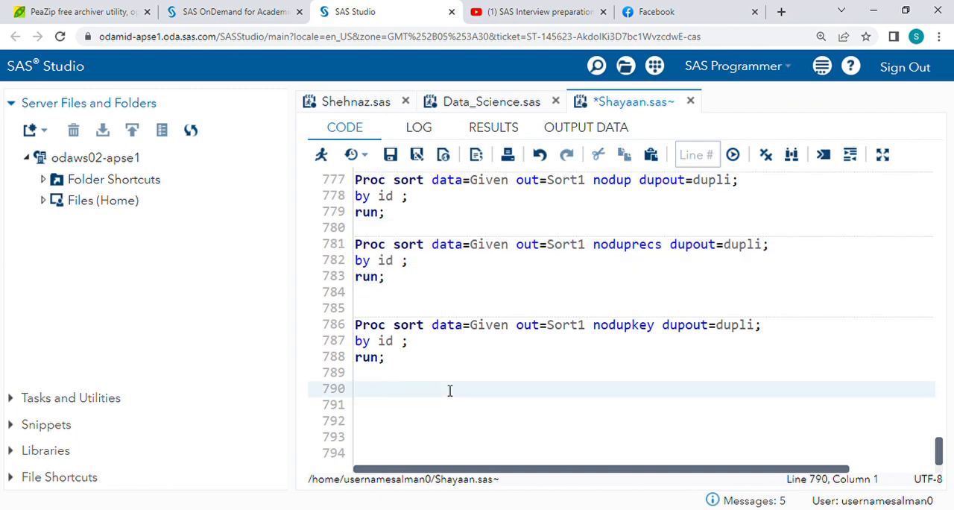
{"action": "mouse_move", "coordinate": [631, 336]}
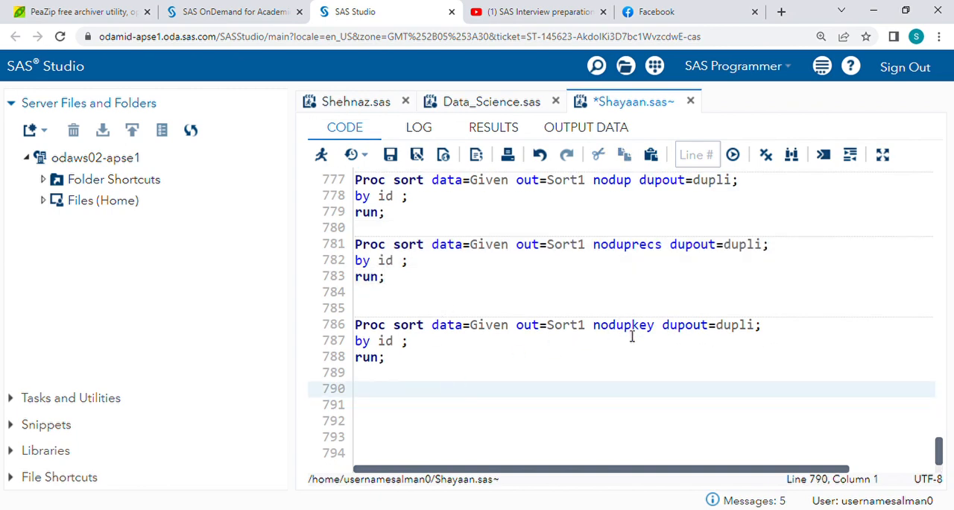
{"action": "double_click", "coordinate": [622, 324]}
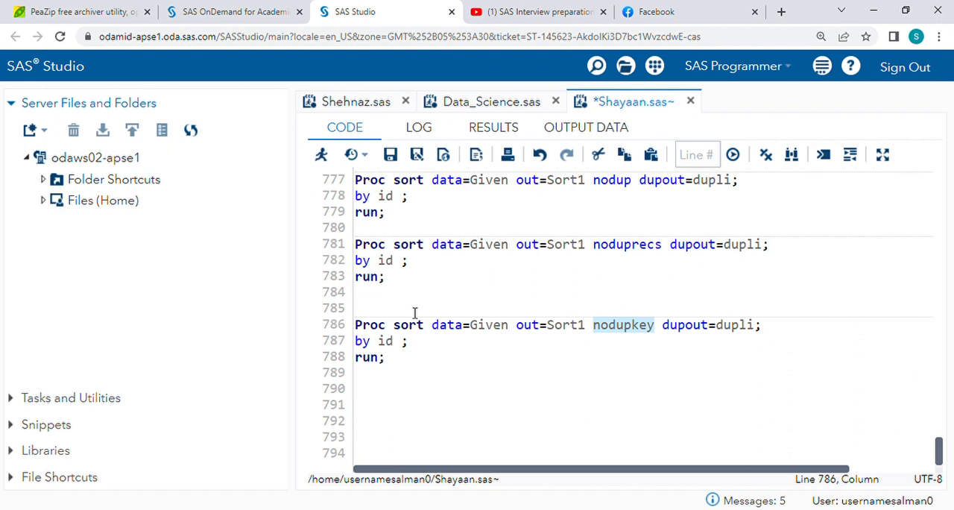
{"action": "mouse_move", "coordinate": [511, 304]}
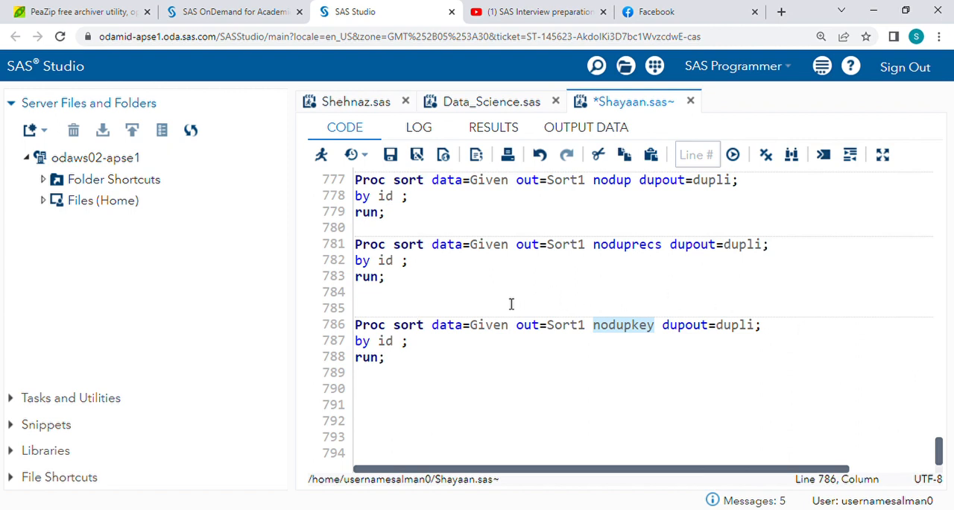
{"action": "scroll", "scroll_direction": "up", "scroll_amount": 3}
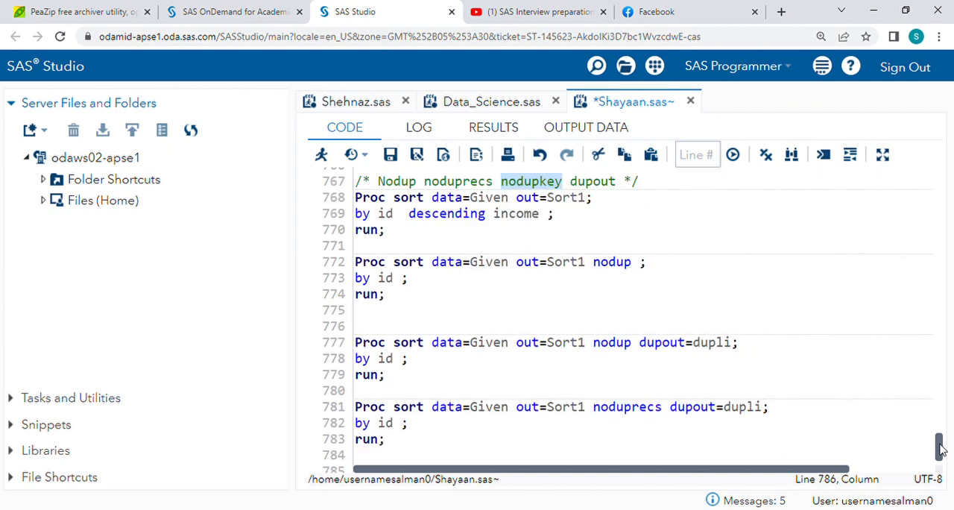
{"action": "scroll", "scroll_direction": "up", "scroll_amount": 3}
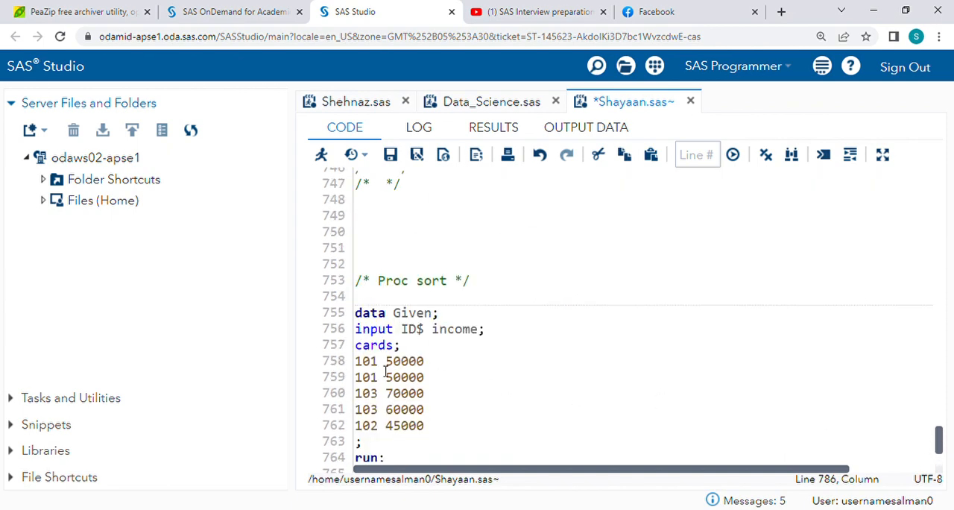
{"action": "mouse_move", "coordinate": [382, 371]}
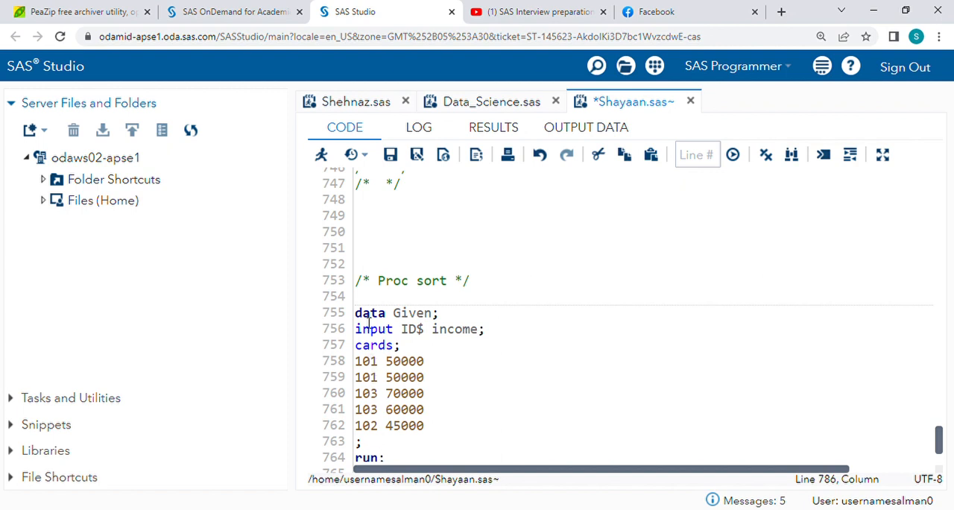
{"action": "mouse_move", "coordinate": [377, 376]}
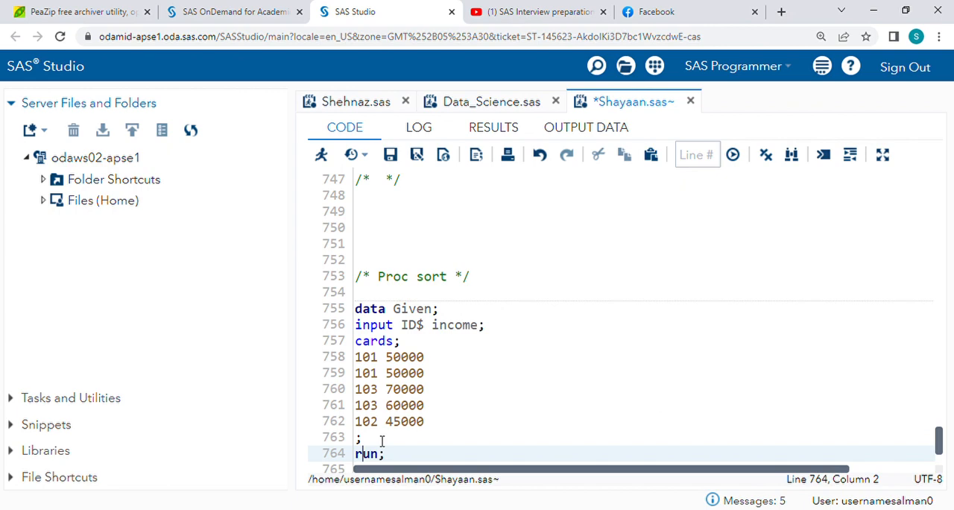
{"action": "scroll", "scroll_direction": "down", "scroll_amount": 3}
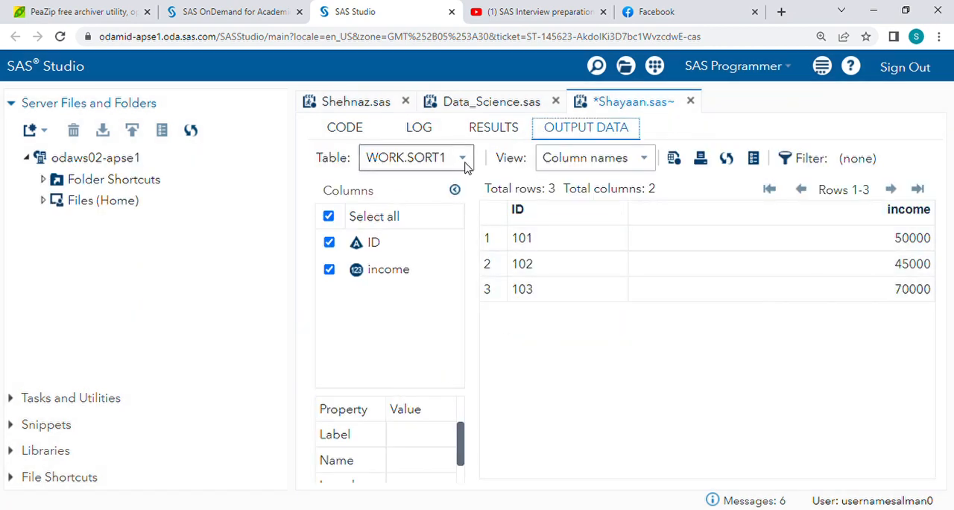
- Show WORK.DUPLI holding the two NODUPKEY-removed records, then return to the code
{"action": "left_click", "coordinate": [462, 157]}
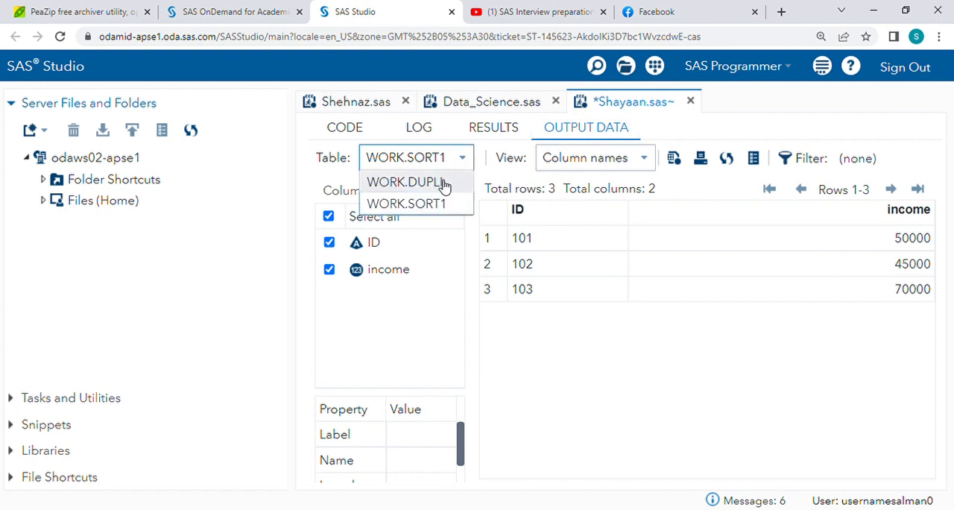
{"action": "left_click", "coordinate": [407, 182]}
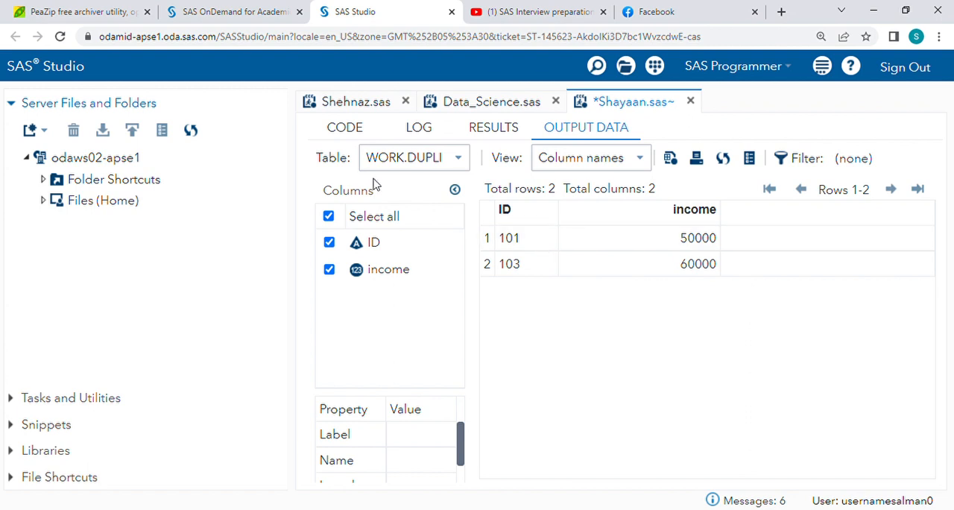
{"action": "left_click", "coordinate": [345, 127]}
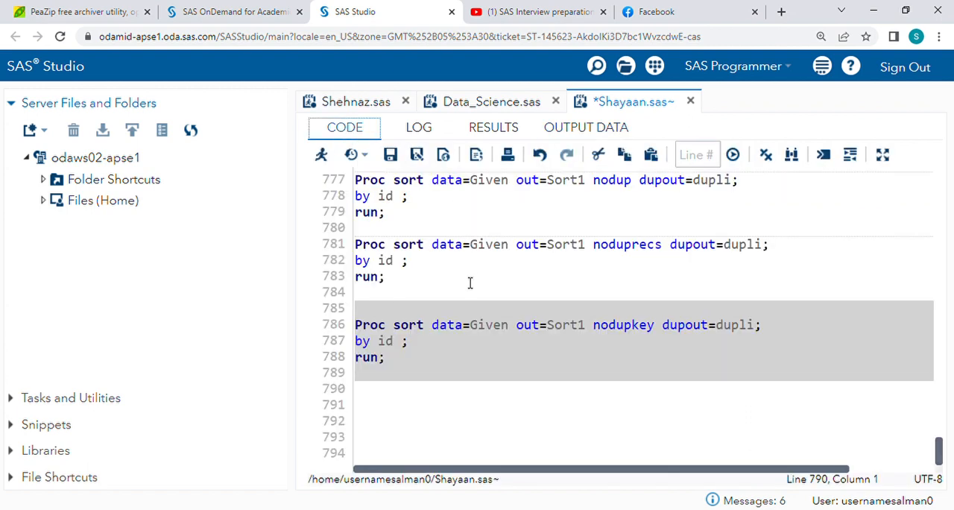
{"action": "mouse_move", "coordinate": [402, 383]}
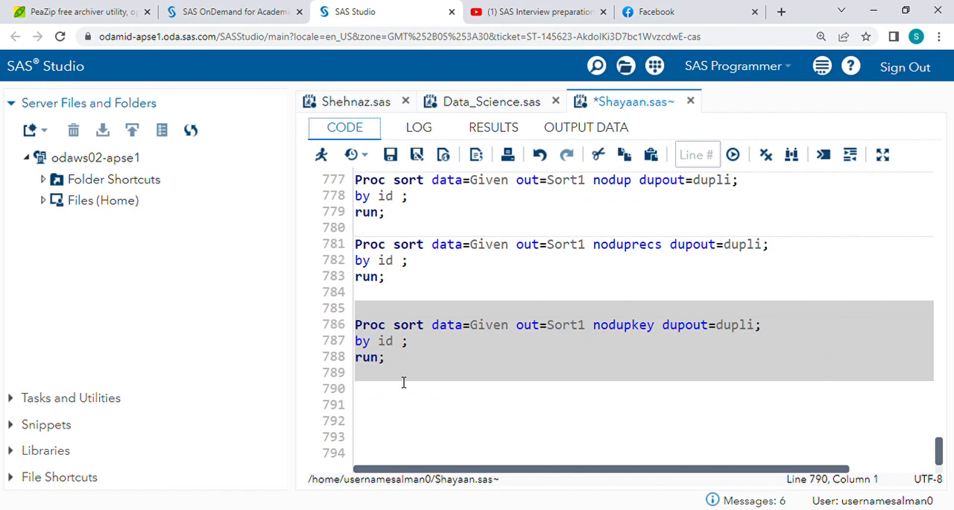